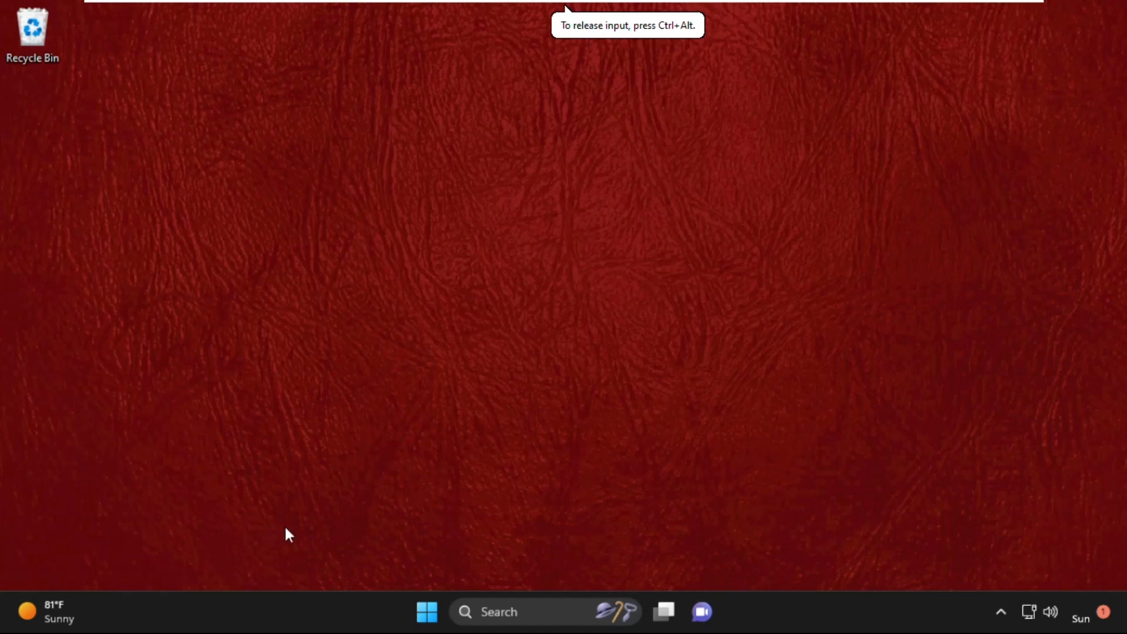
mouse_move(372, 399)
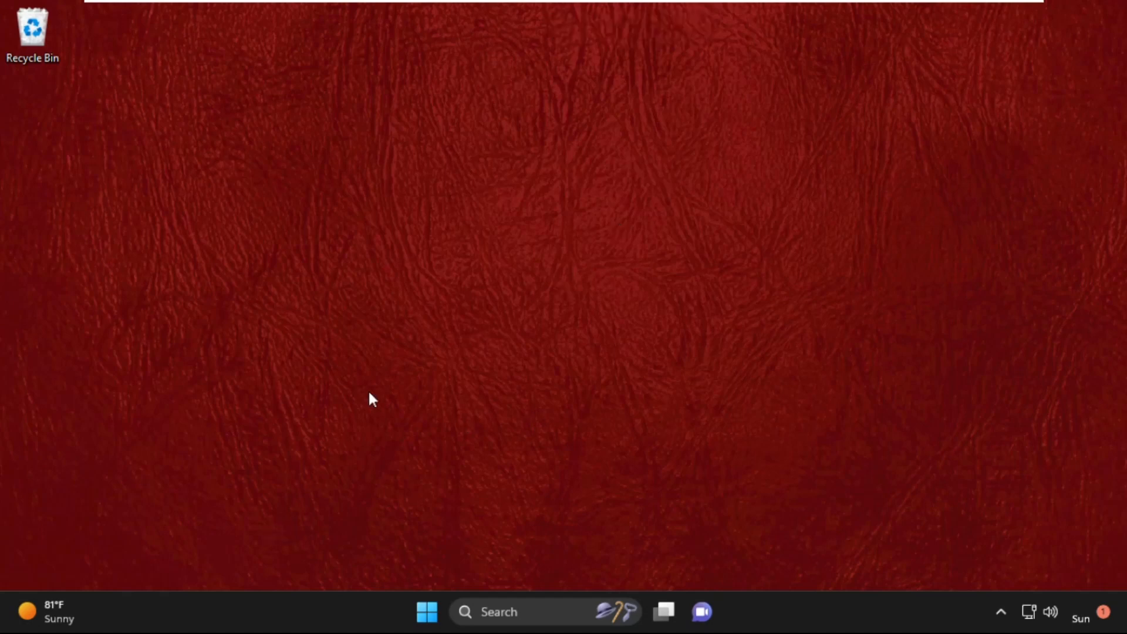
mouse_move(482, 238)
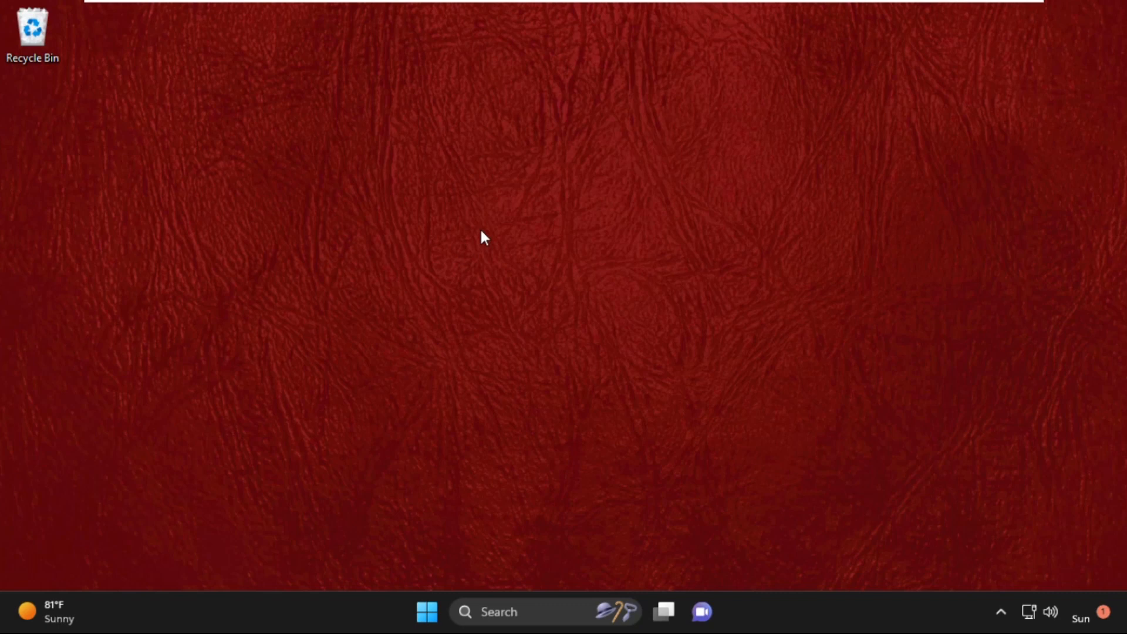
mouse_move(764, 614)
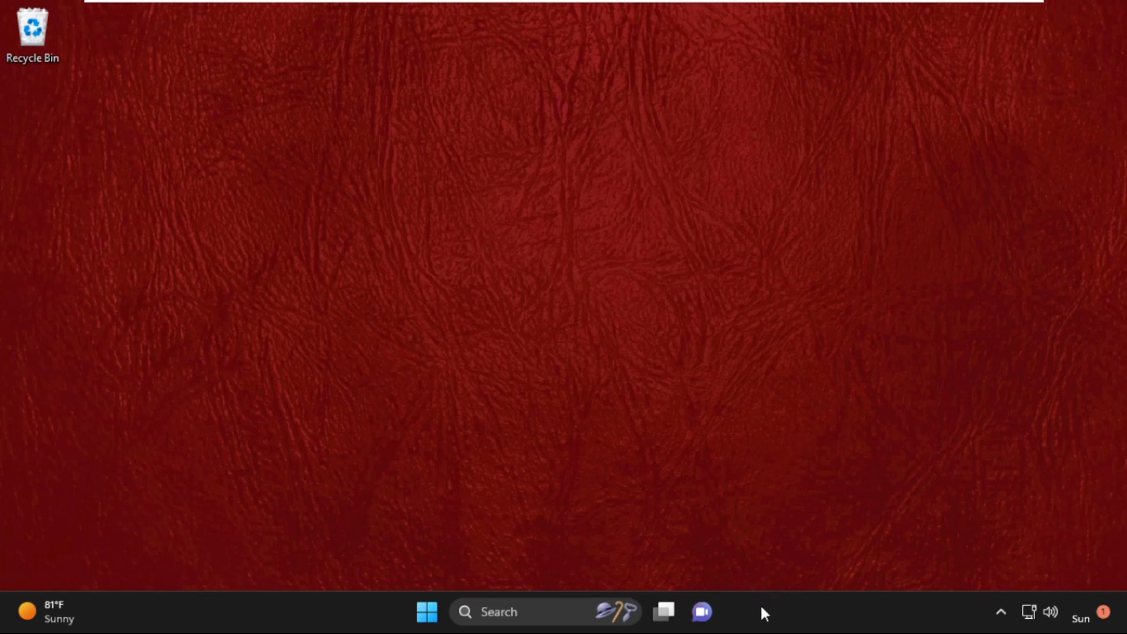
Open Task Manager from the taskbar and start a new task
right_click(764, 612)
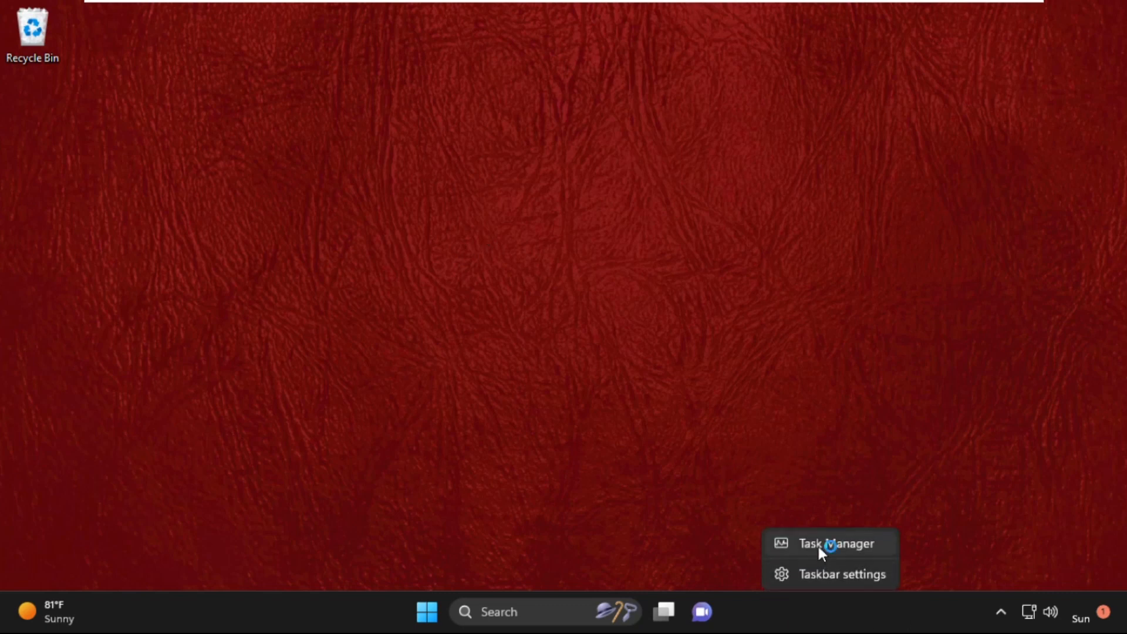
click(836, 542)
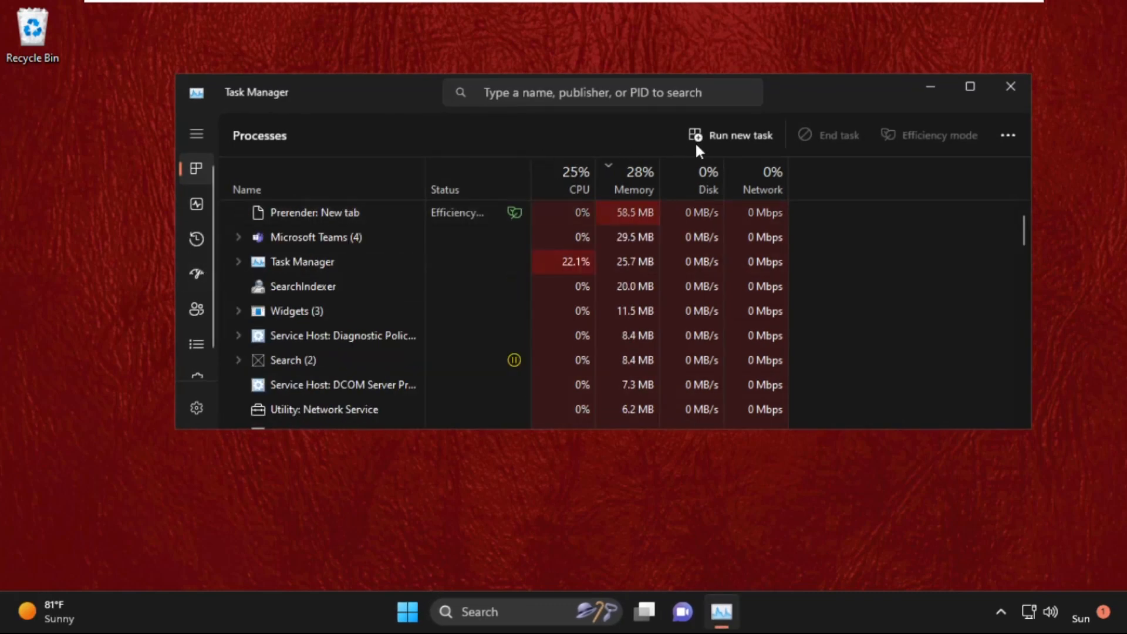
click(730, 135)
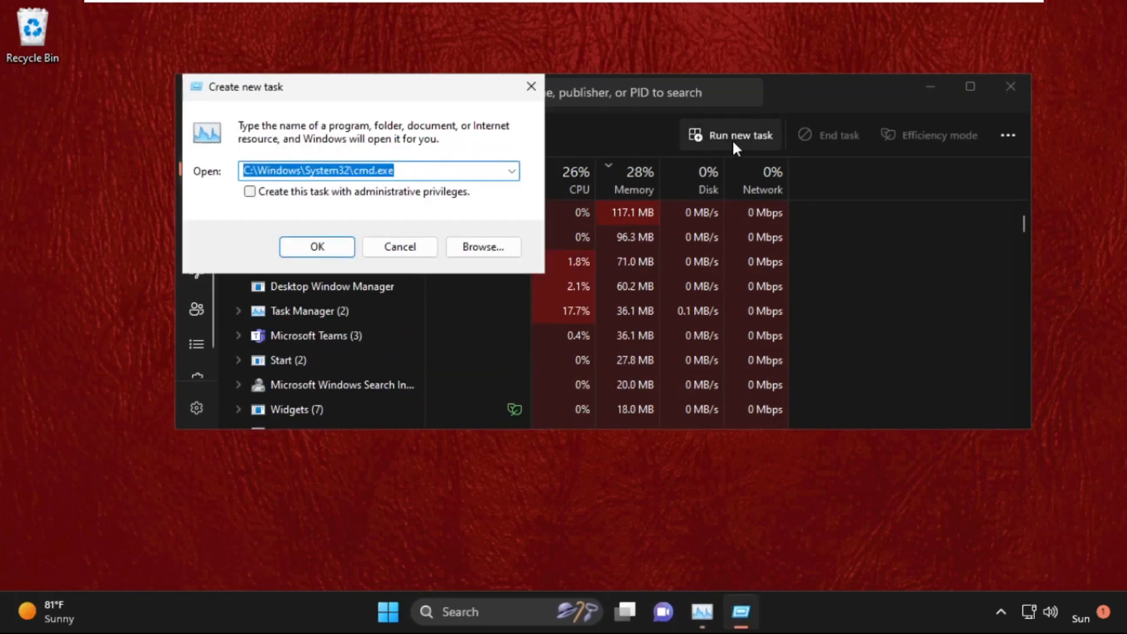
Browse to C:\Windows\System32 and choose cmd.exe as the program to run
click(482, 247)
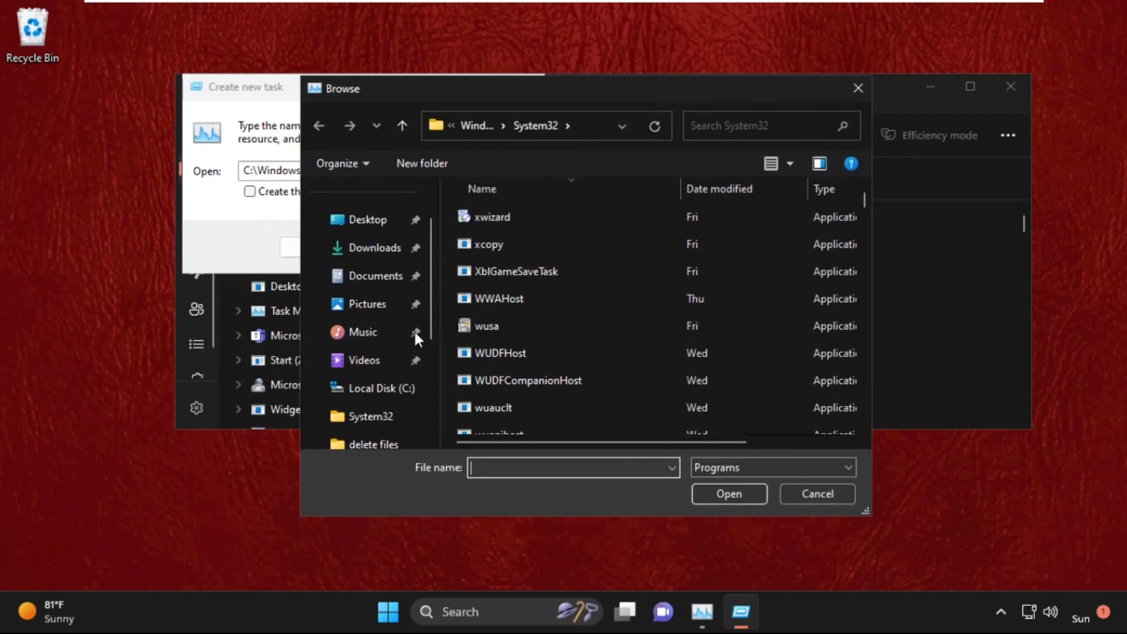
click(365, 360)
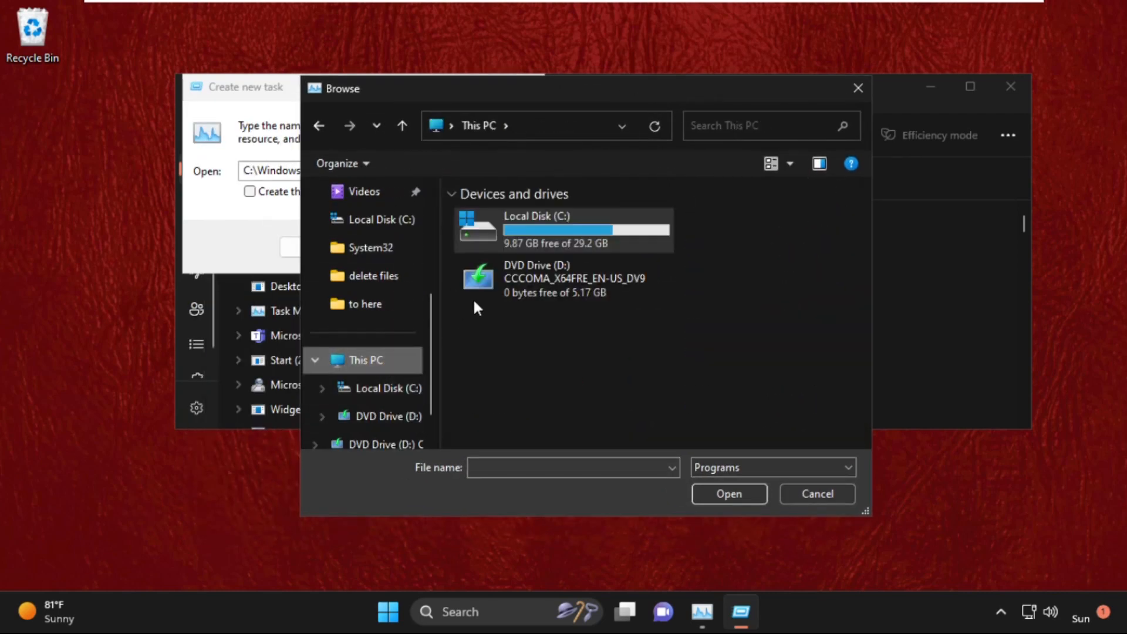
double_click(535, 229)
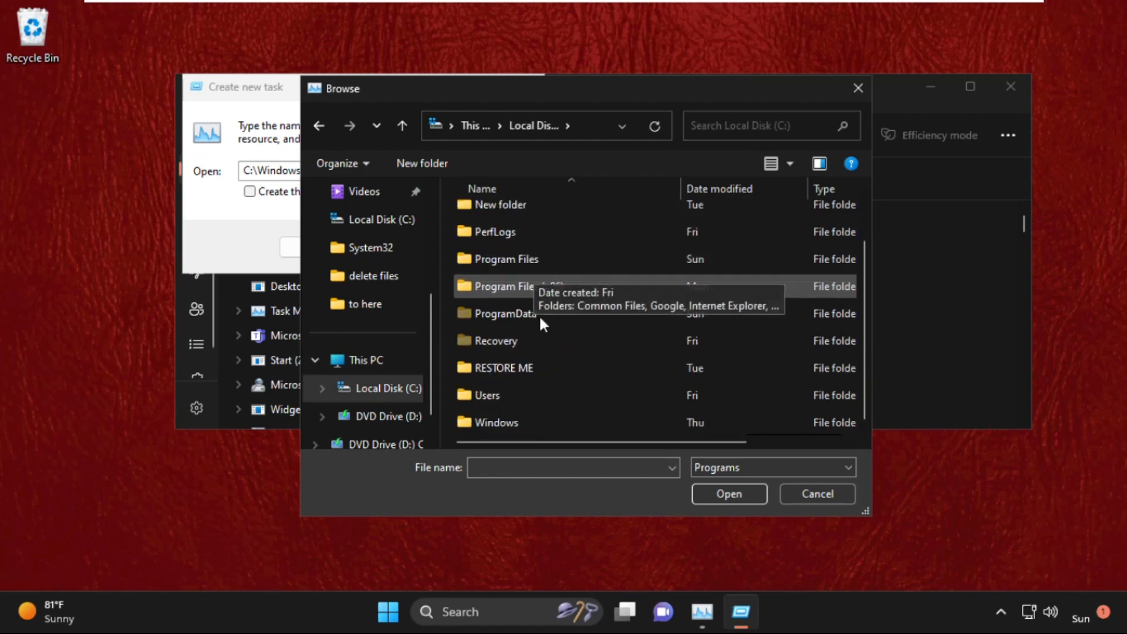
double_click(496, 422)
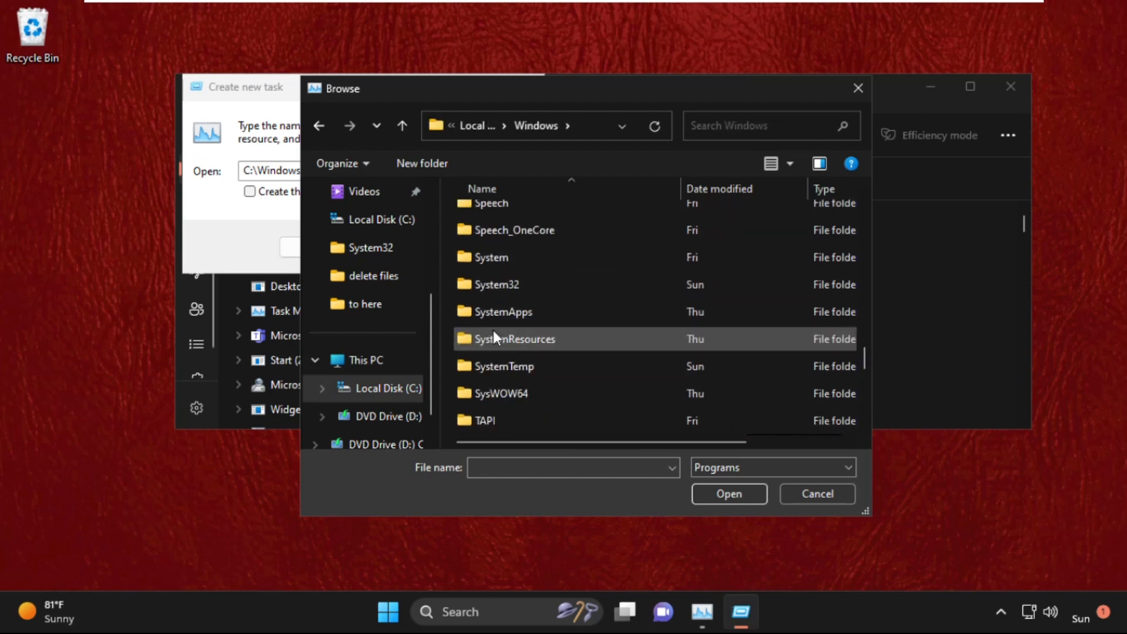
double_click(496, 284)
text(cmd)
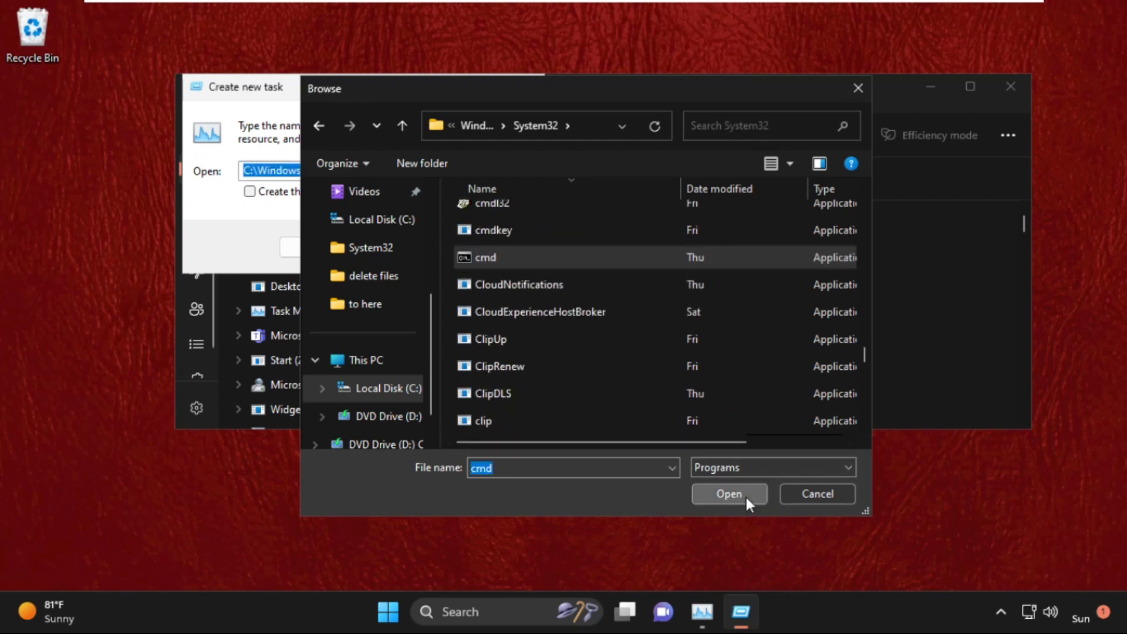
click(728, 494)
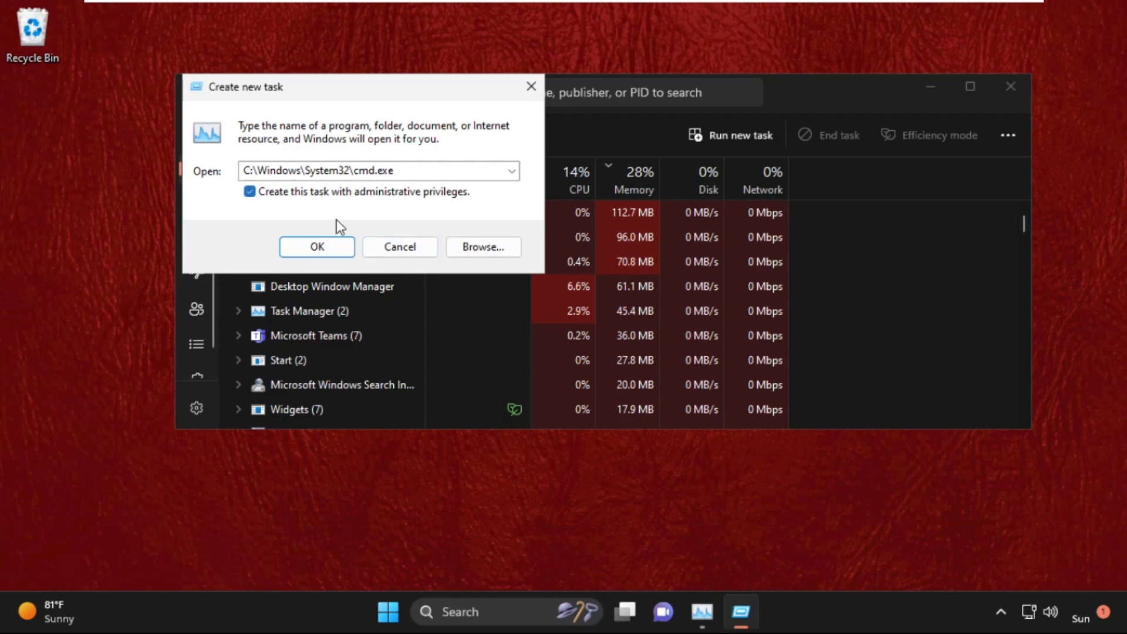
Launch the elevated Command Prompt, run prompt, chkdsk and assoc, then exit
click(316, 247)
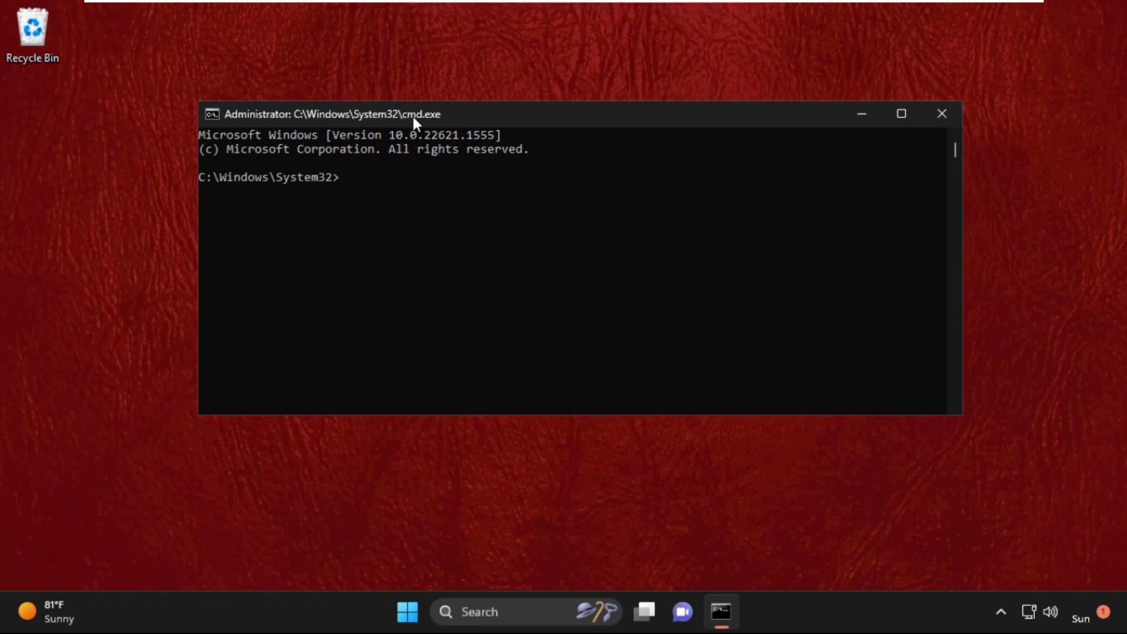
text(prompt)
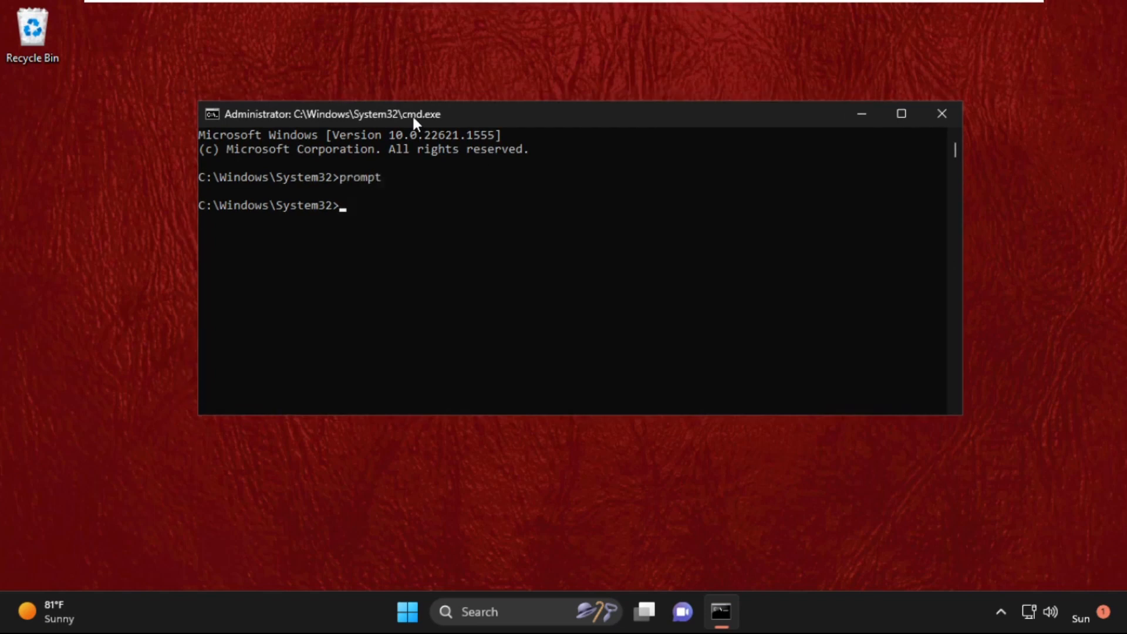
text(c)
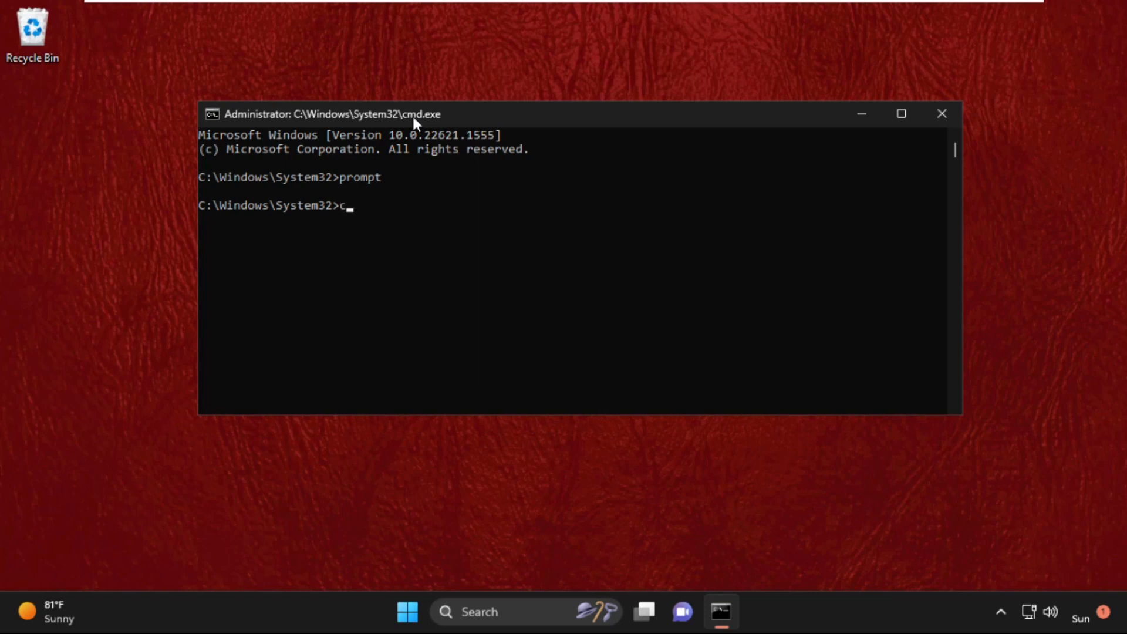
text(hkdsk)
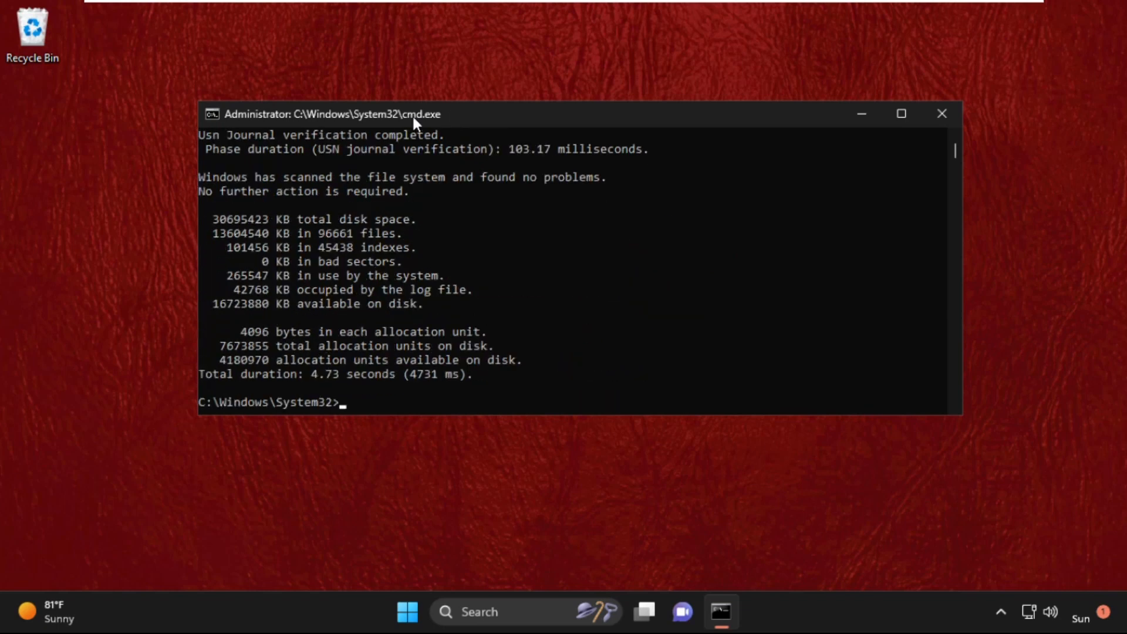
mouse_move(345, 395)
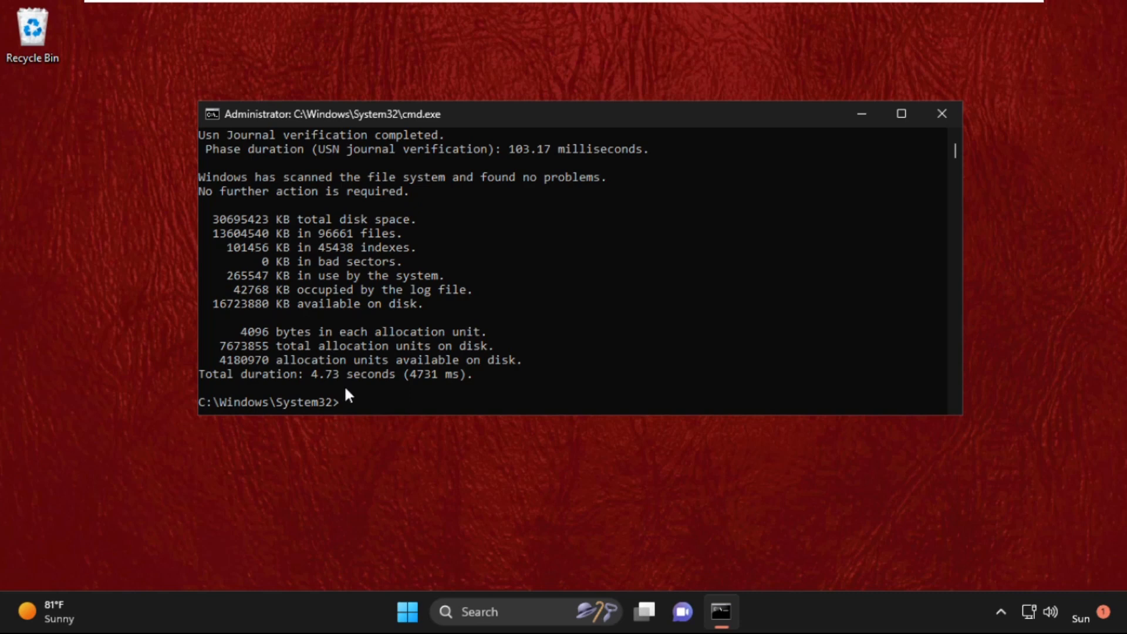
text(ass)
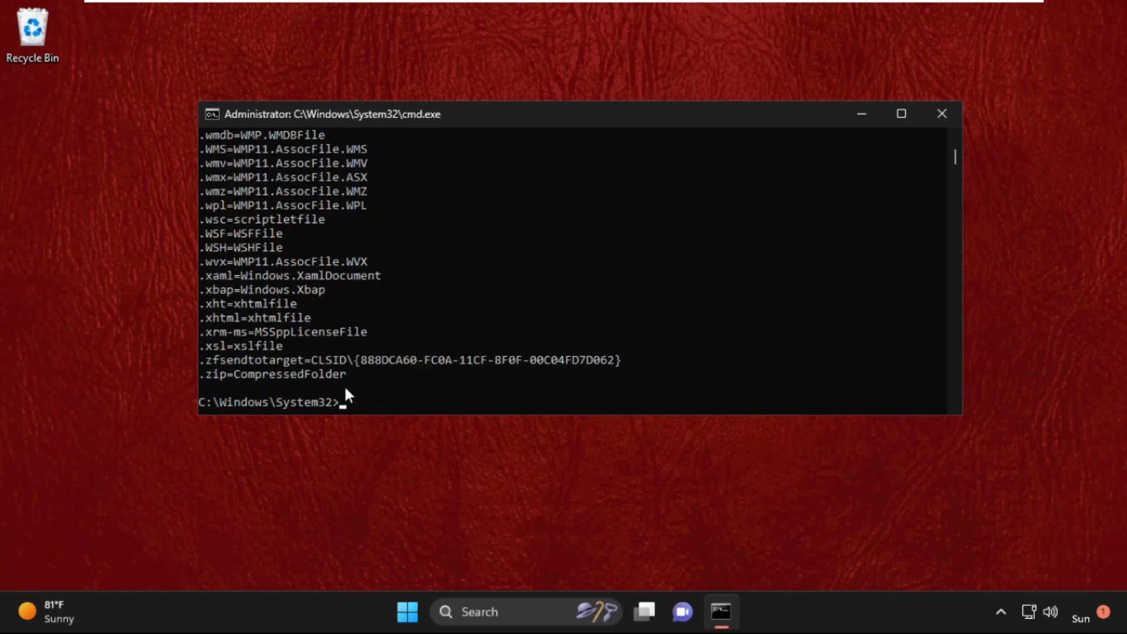
text(exit)
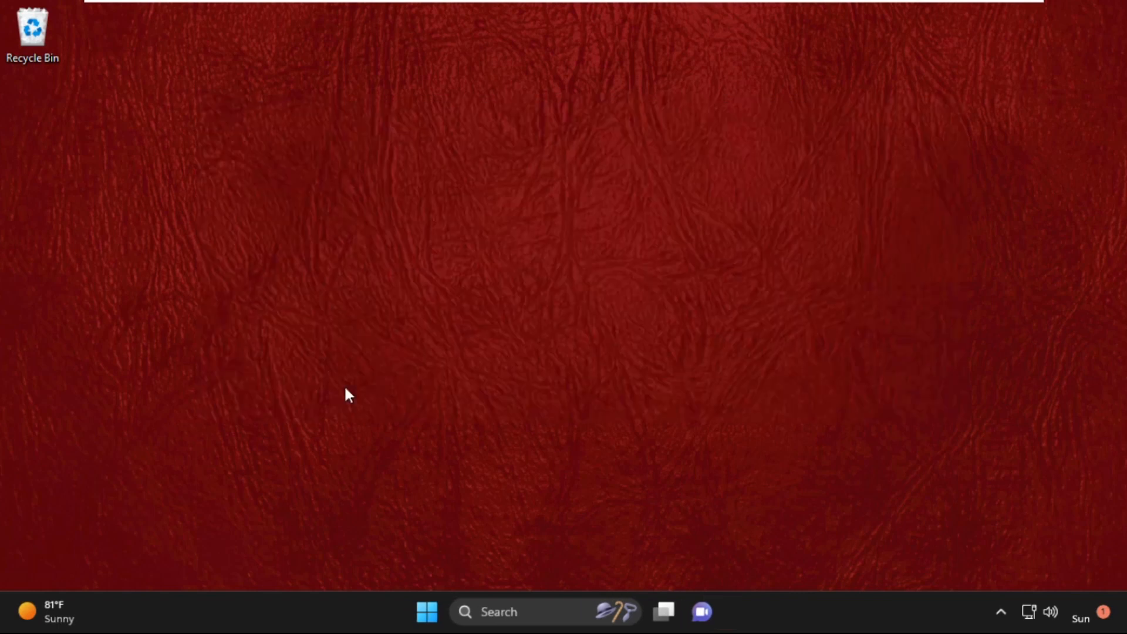
mouse_move(359, 388)
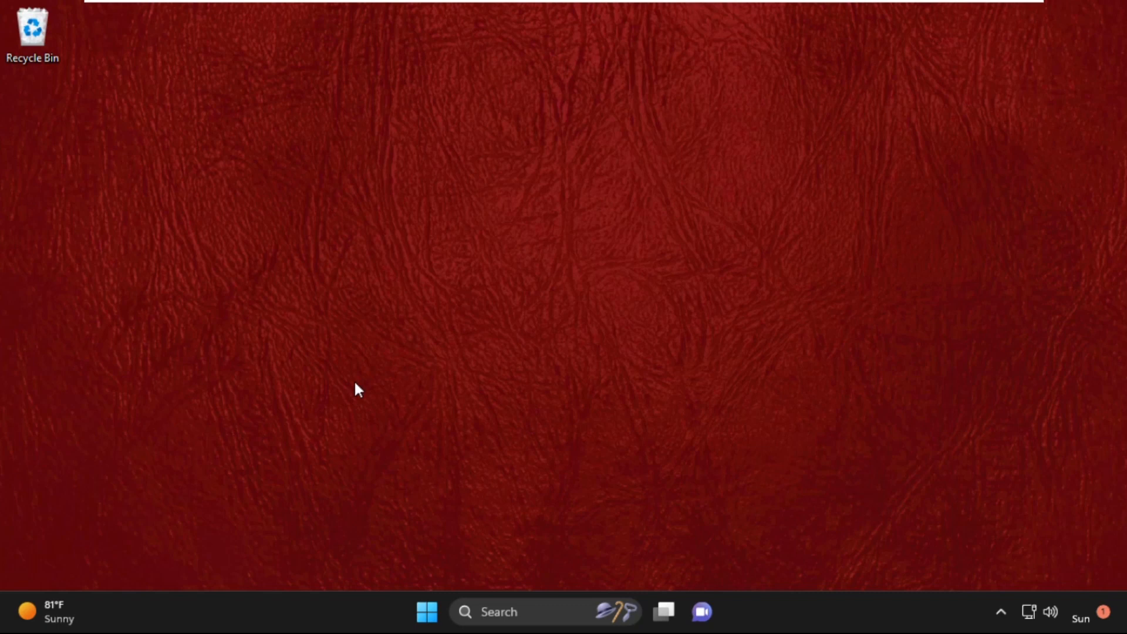
mouse_move(575, 430)
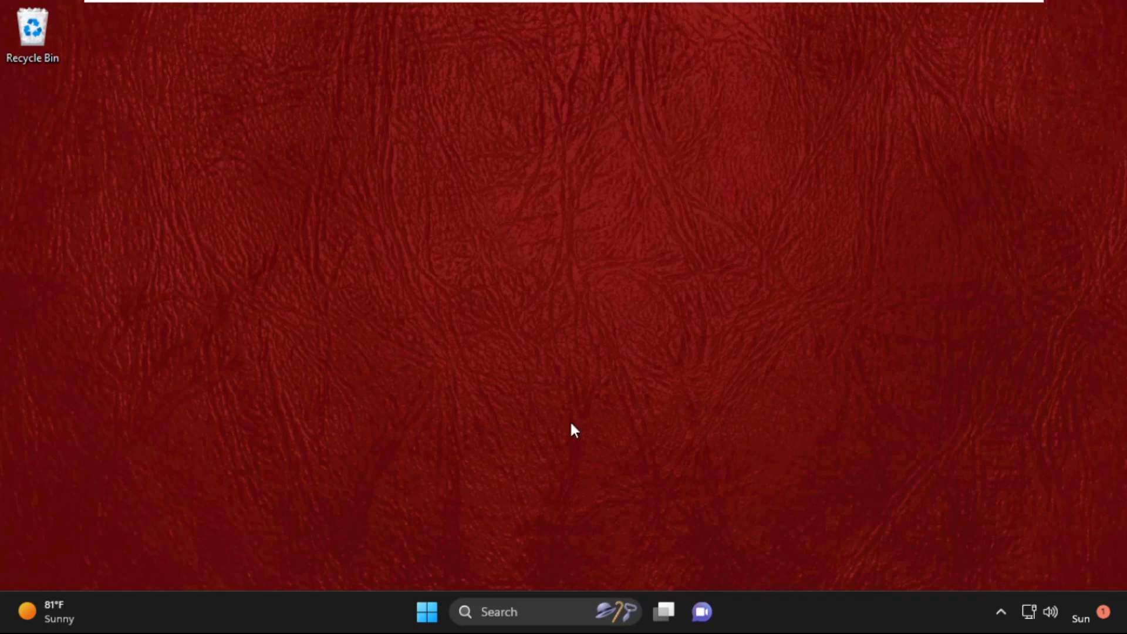
mouse_move(552, 292)
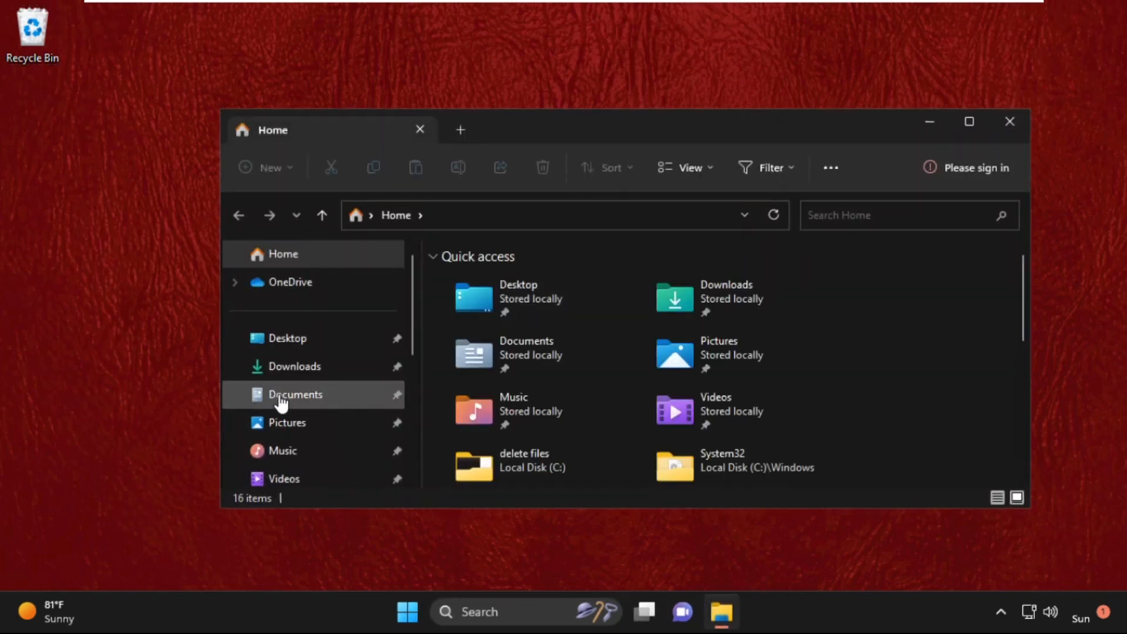
Browse C:\Windows\System32 to msvcp140.dll, delete it, and close File Explorer
click(287, 394)
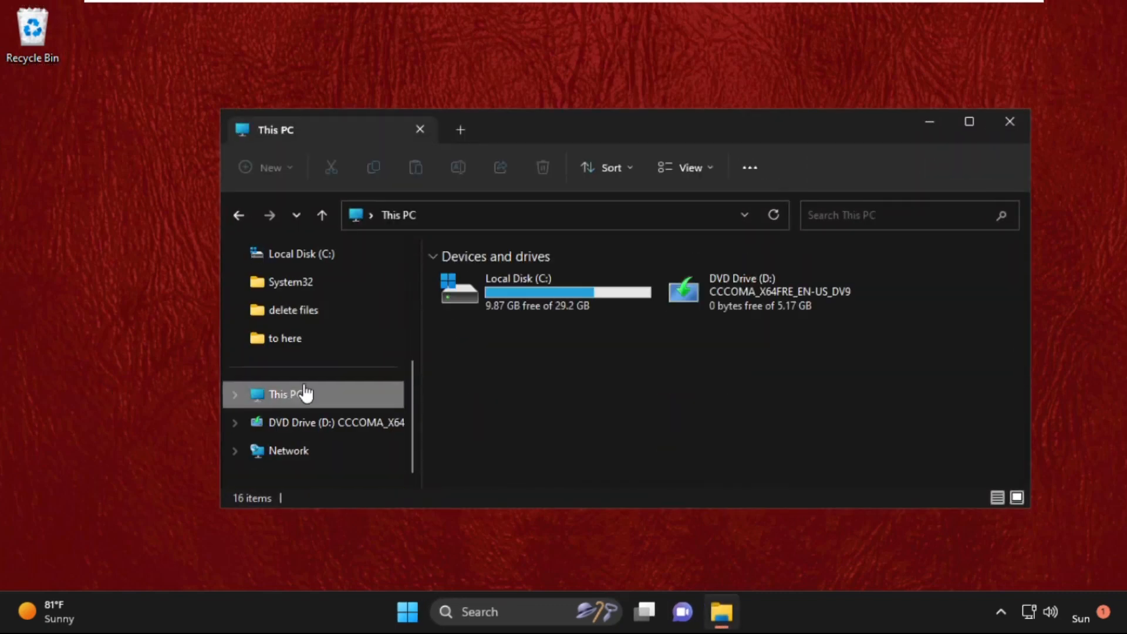
double_click(517, 291)
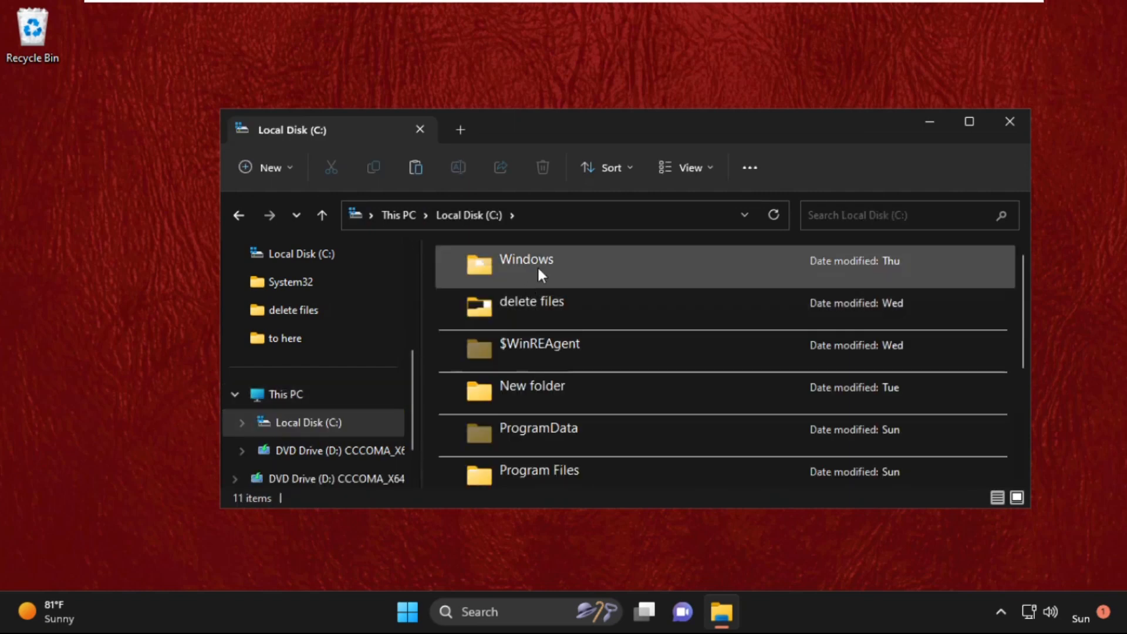
double_click(526, 259)
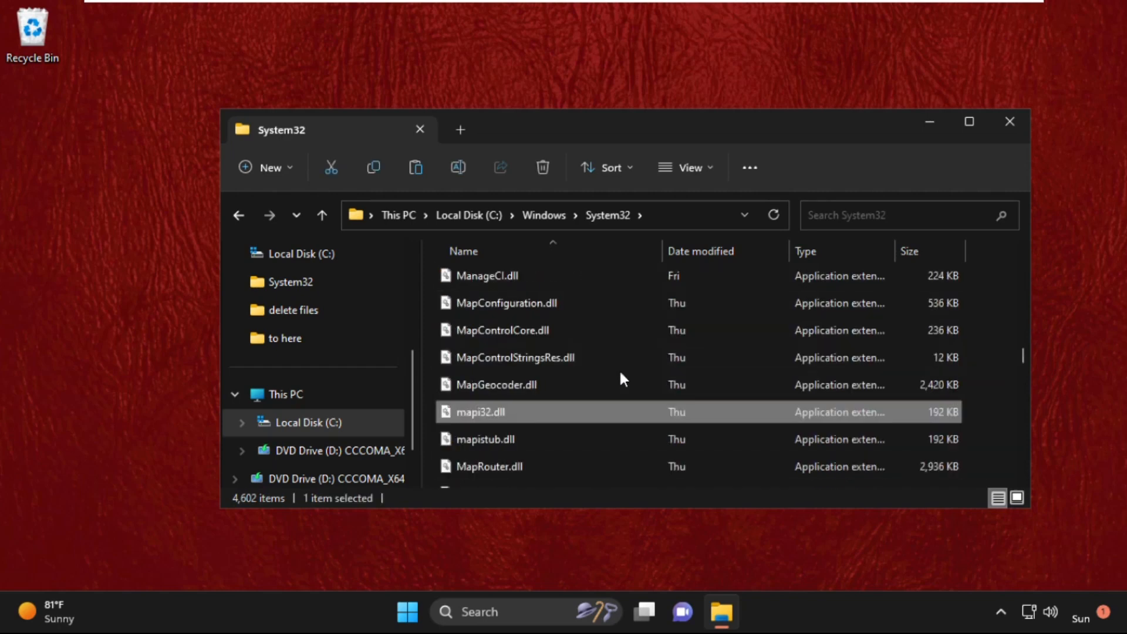
scroll(down, 3)
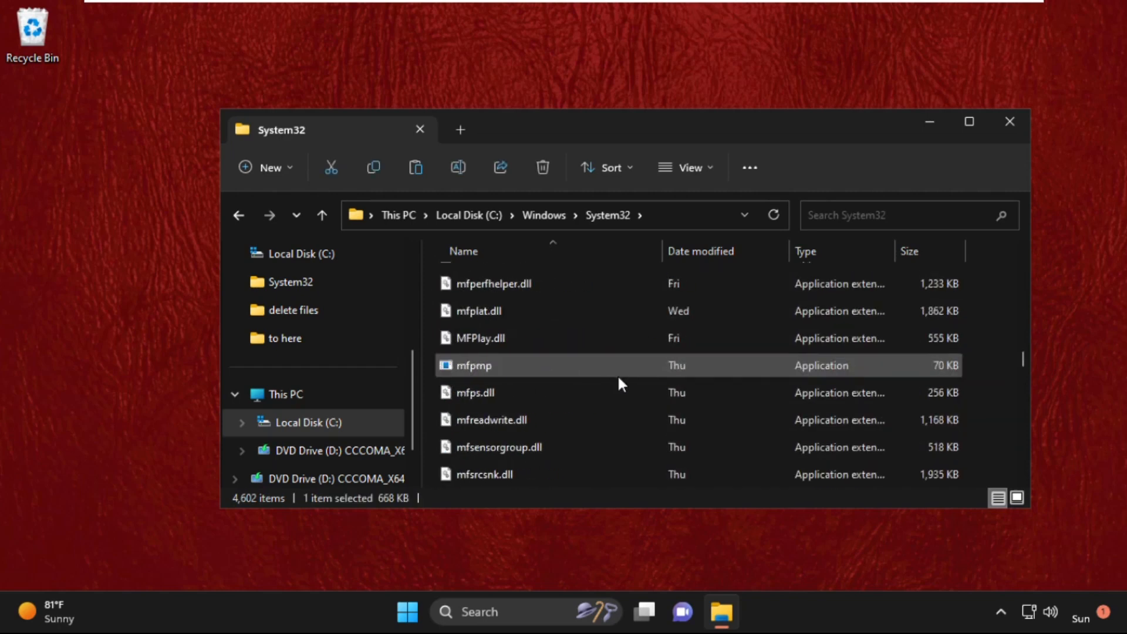
scroll(down, 3)
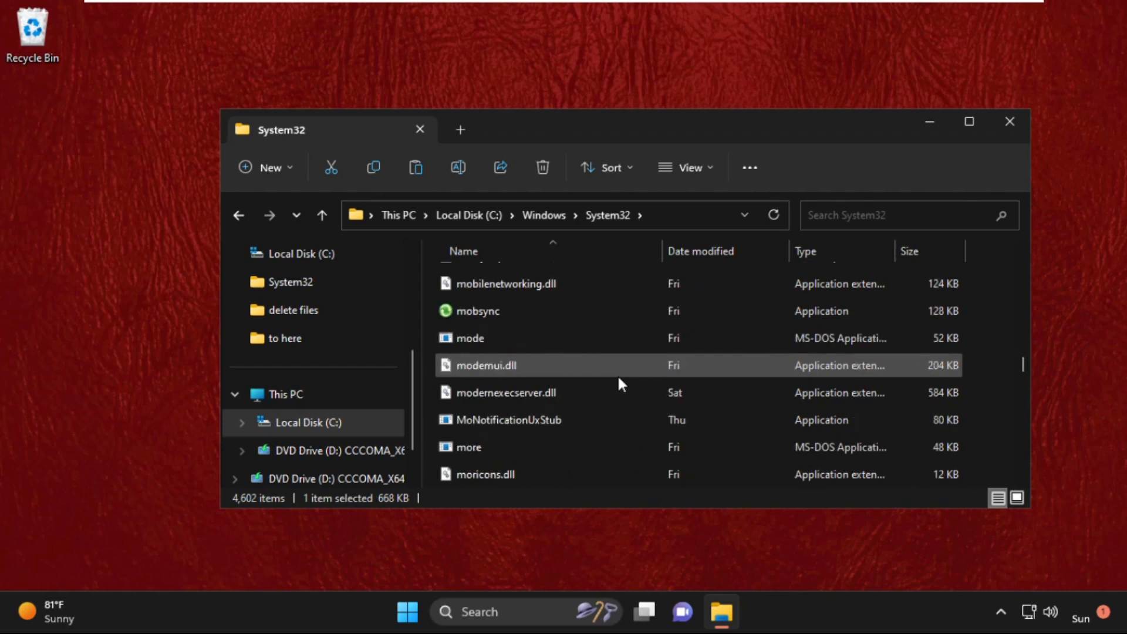
right_click(474, 303)
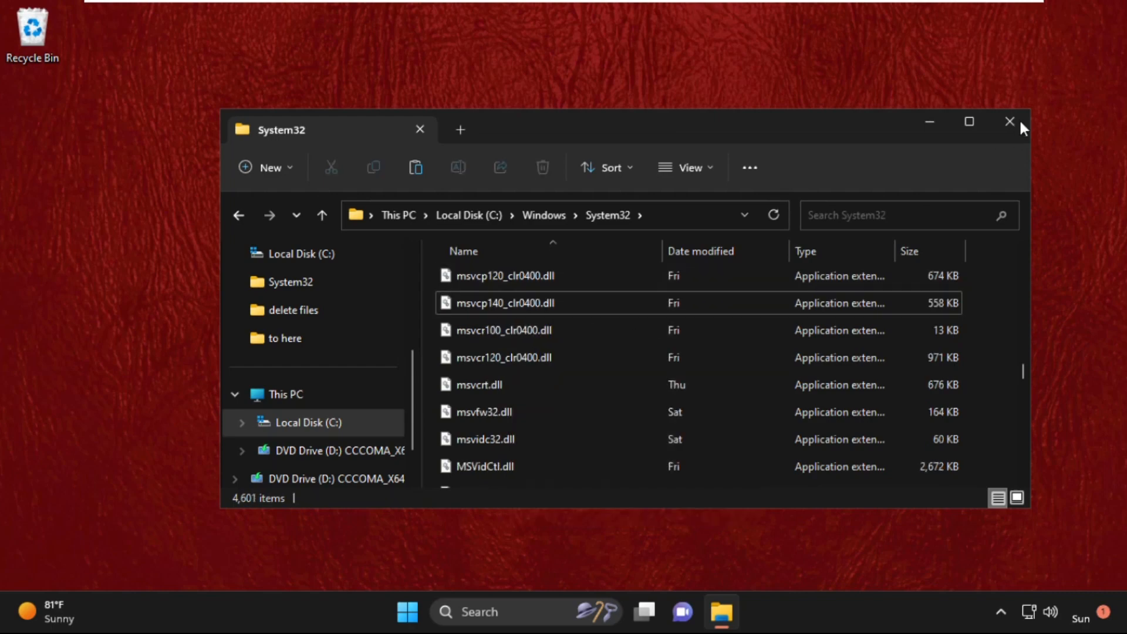
click(1010, 121)
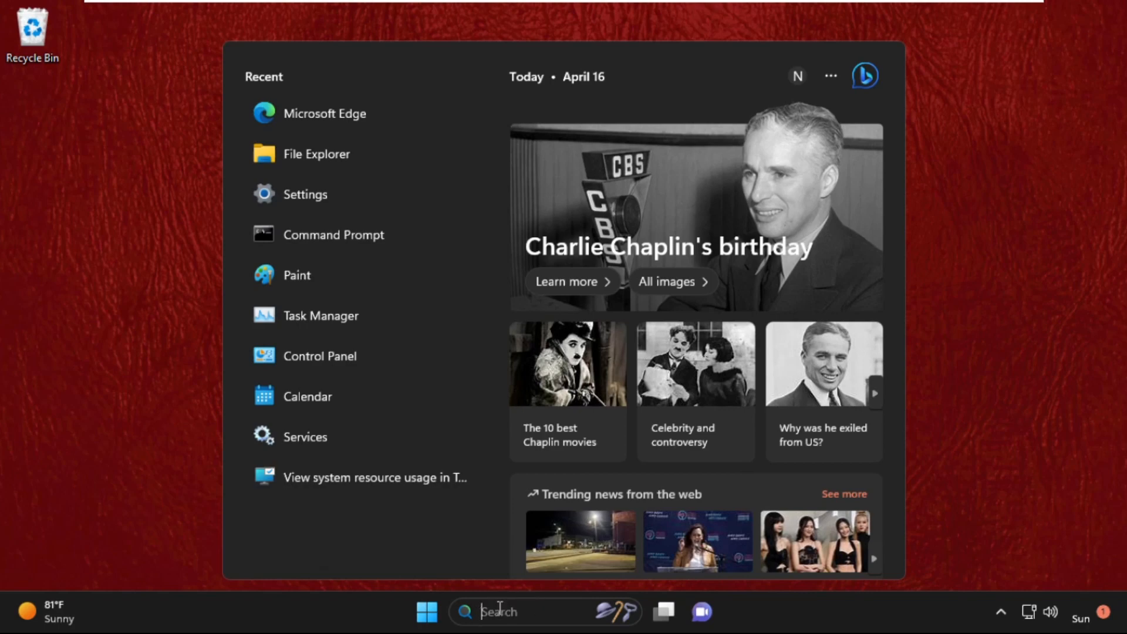
Launch Edge from Start and search Bing for 'msvcp140.dll download'
text(edg)
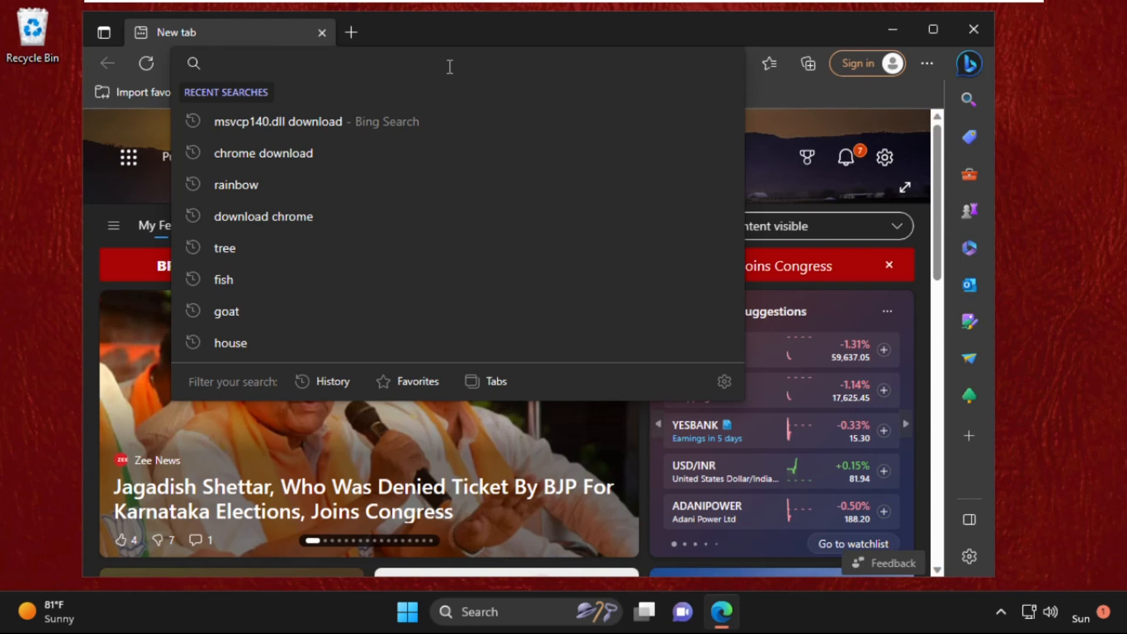
text(msvcp140.dll download)
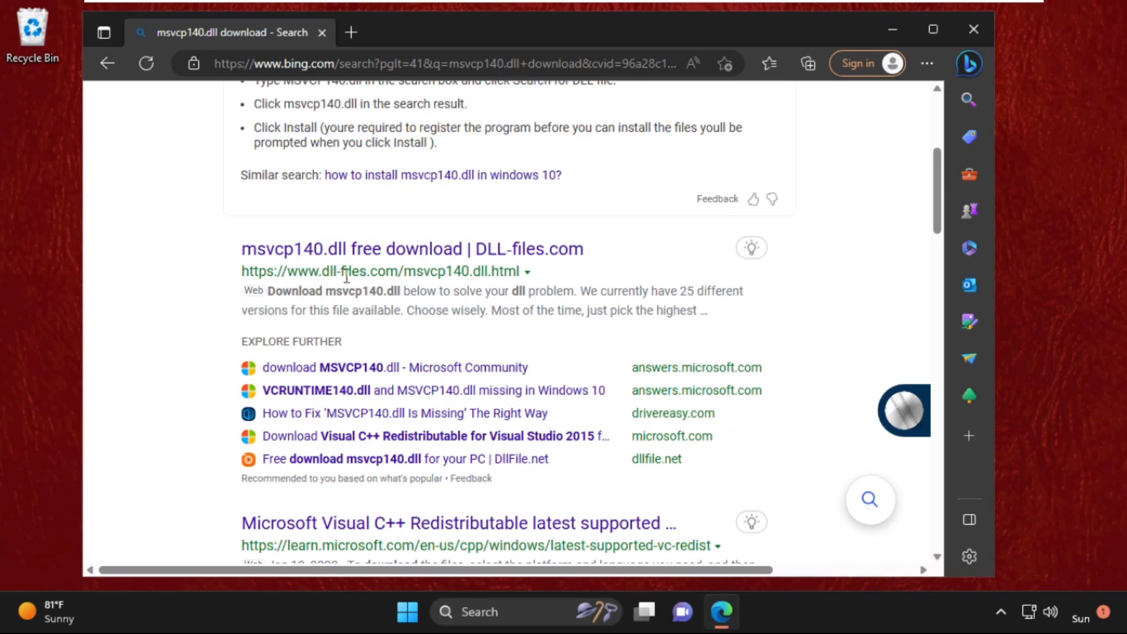
Download the msvcp140 zip from DLL-files.com, open it, and select msvcp140.dll
click(412, 249)
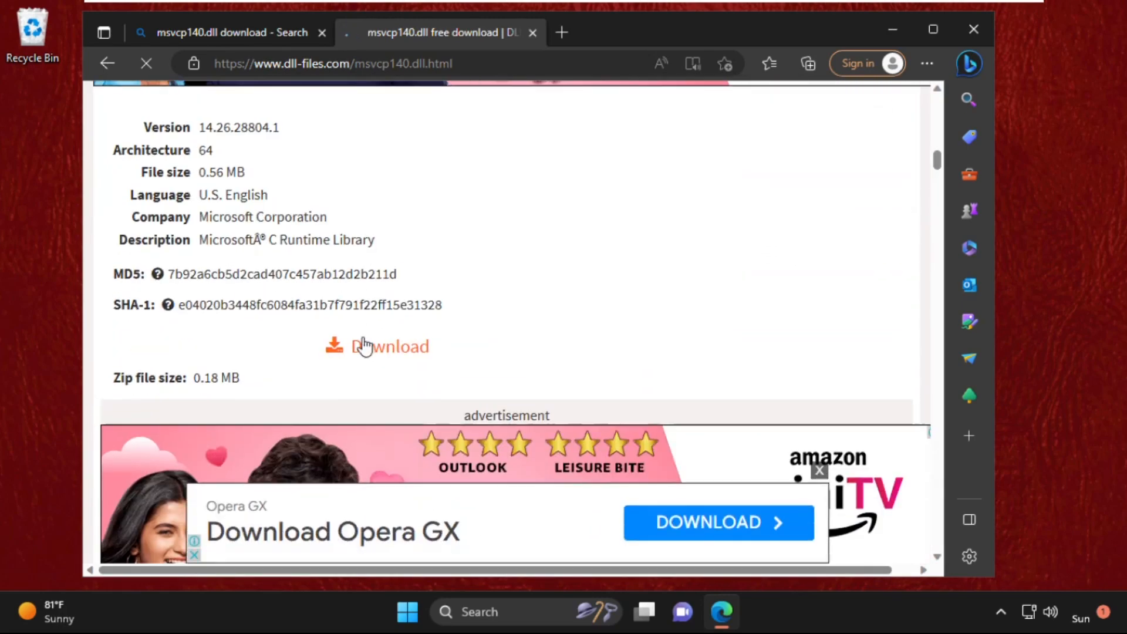
click(376, 346)
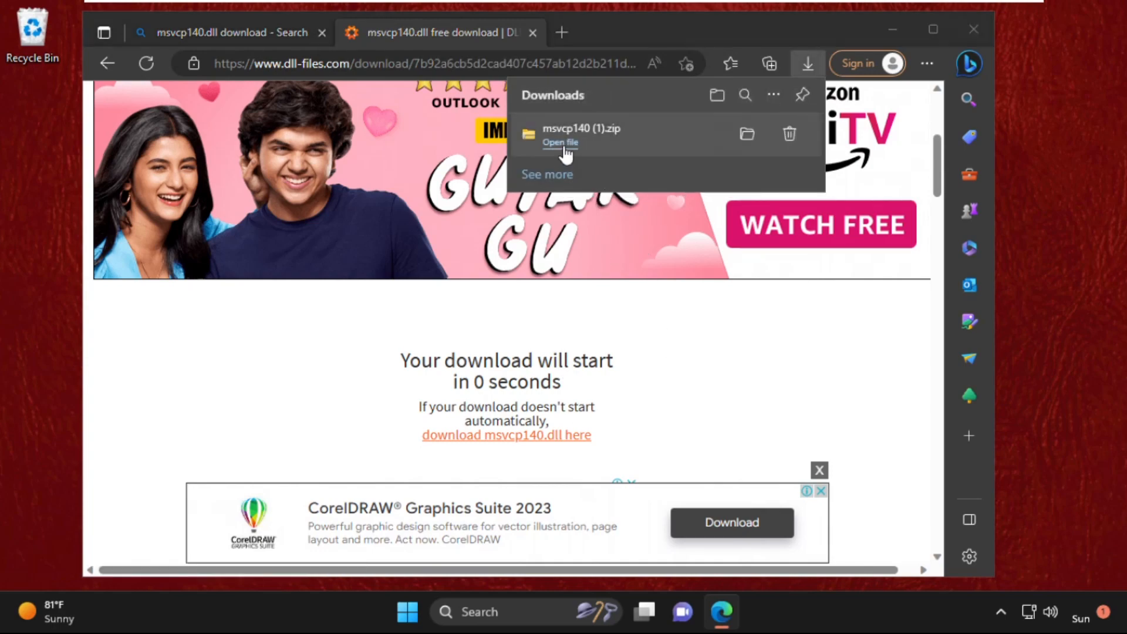
click(560, 142)
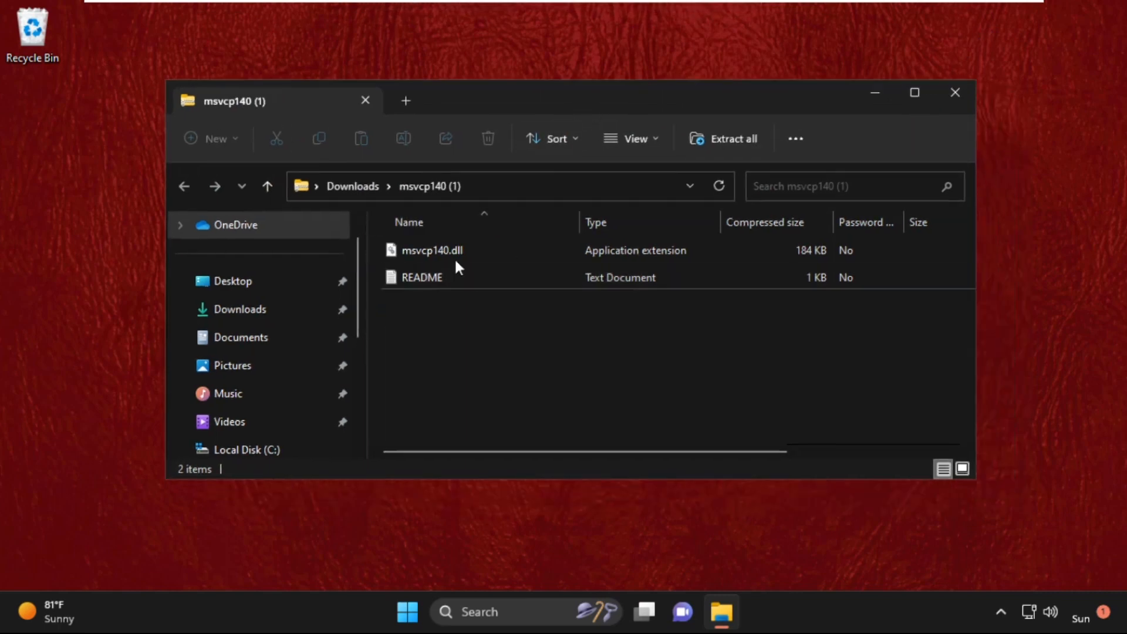
click(432, 250)
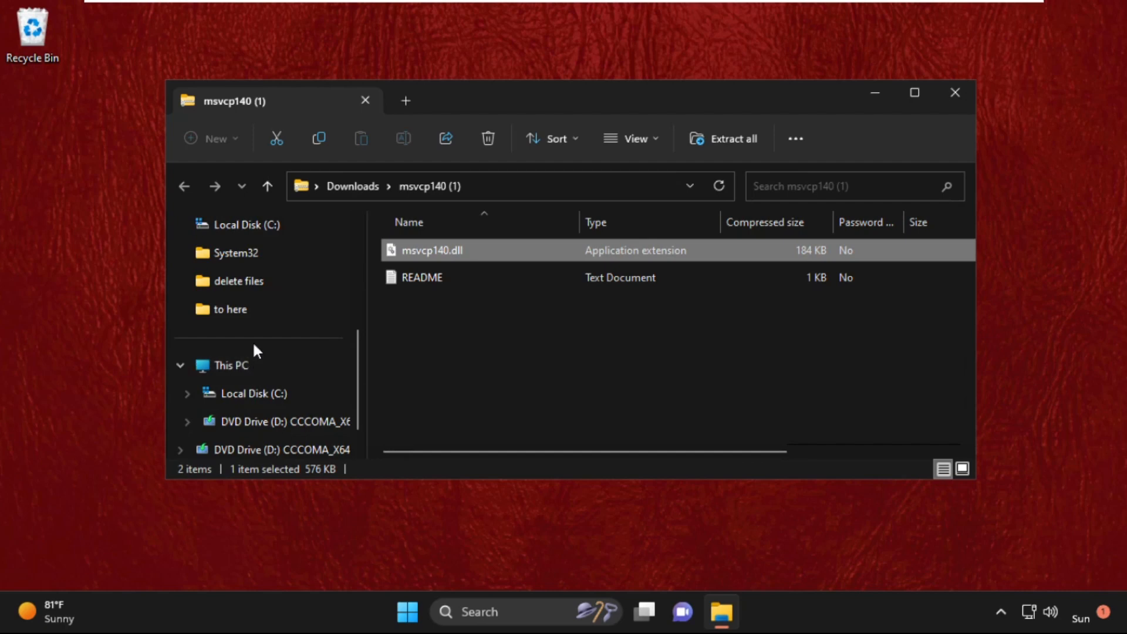
Paste msvcp140.dll into C:\Windows\System32, granting administrator permission
click(254, 393)
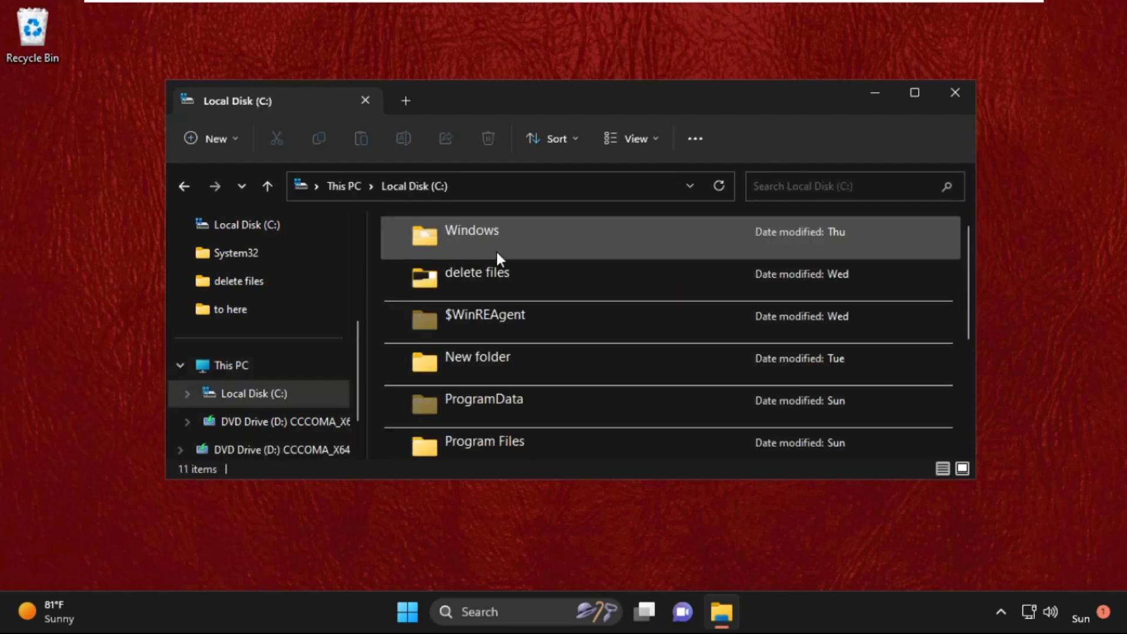
double_click(471, 230)
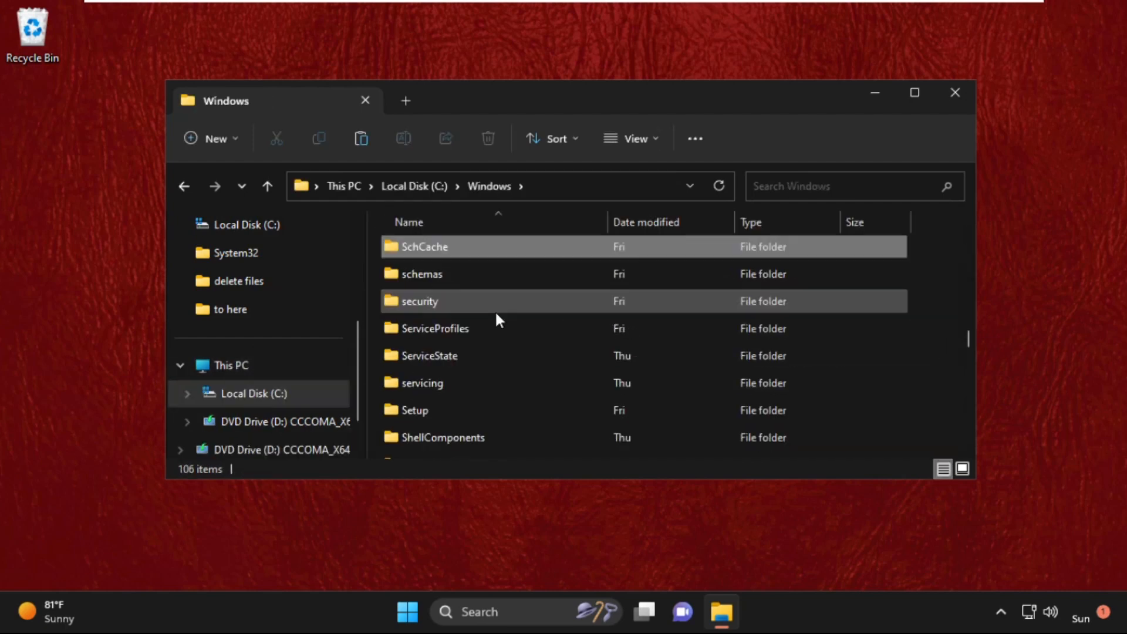
click(410, 336)
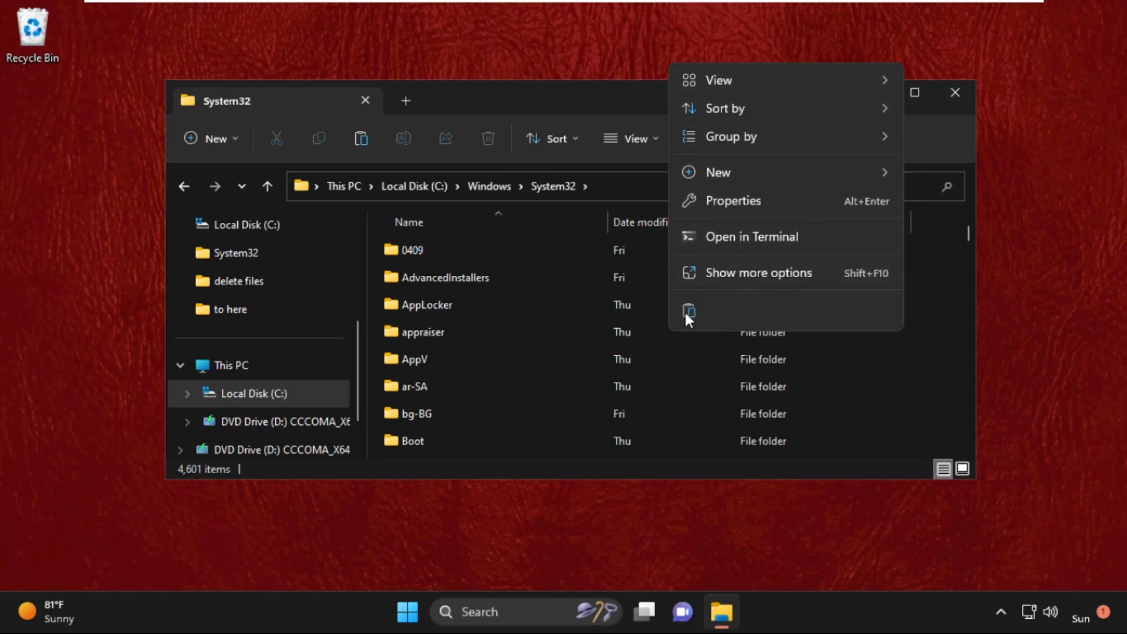
click(688, 311)
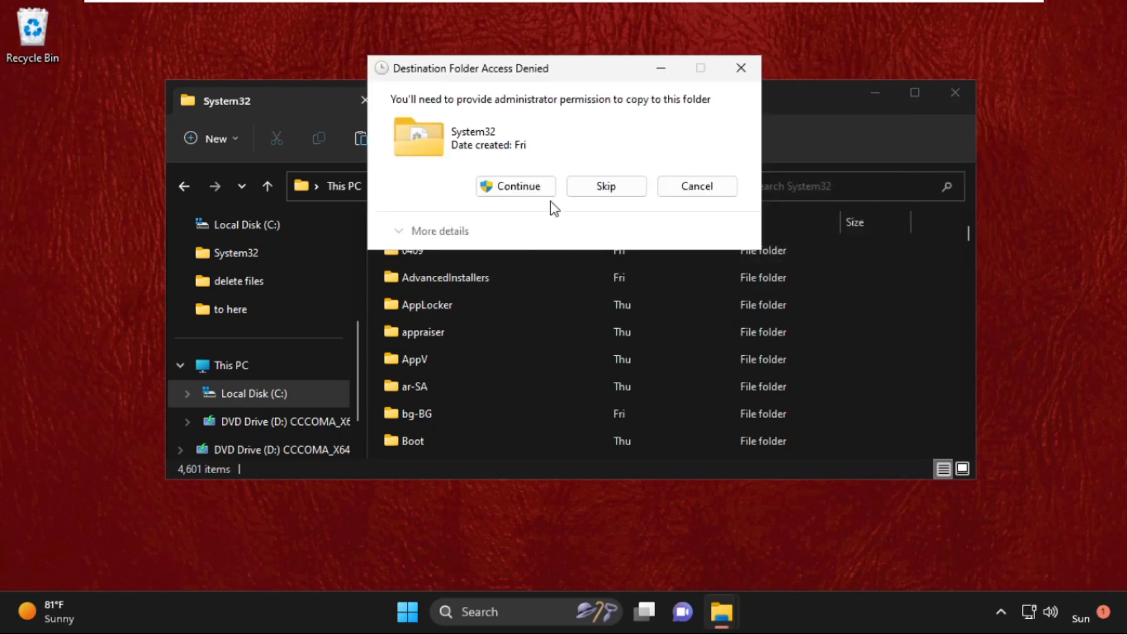
click(514, 186)
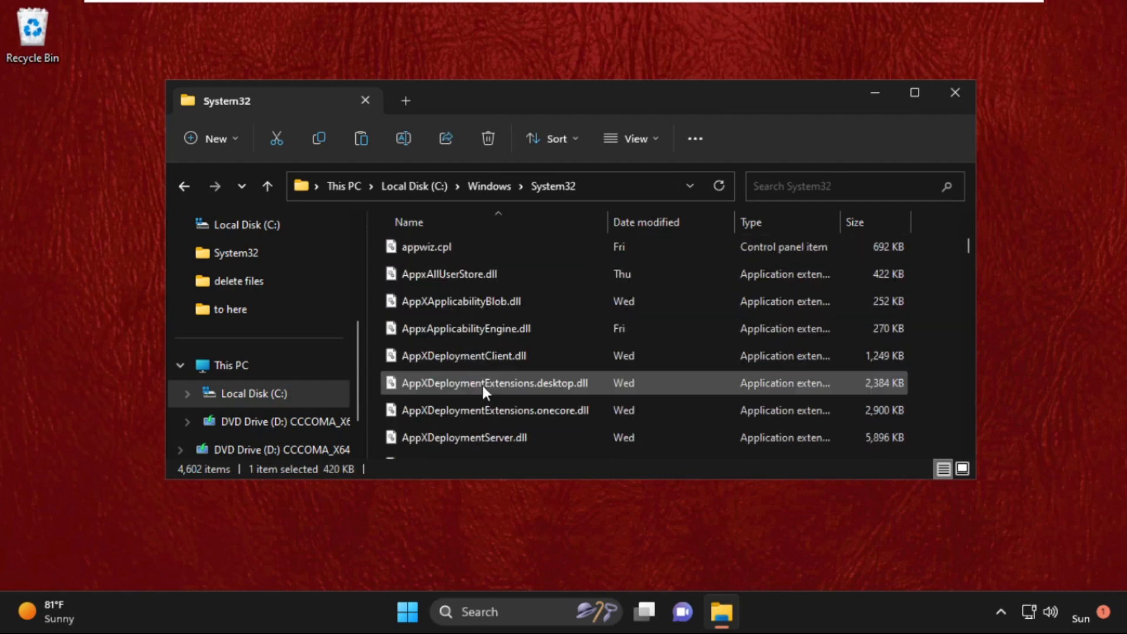
click(426, 246)
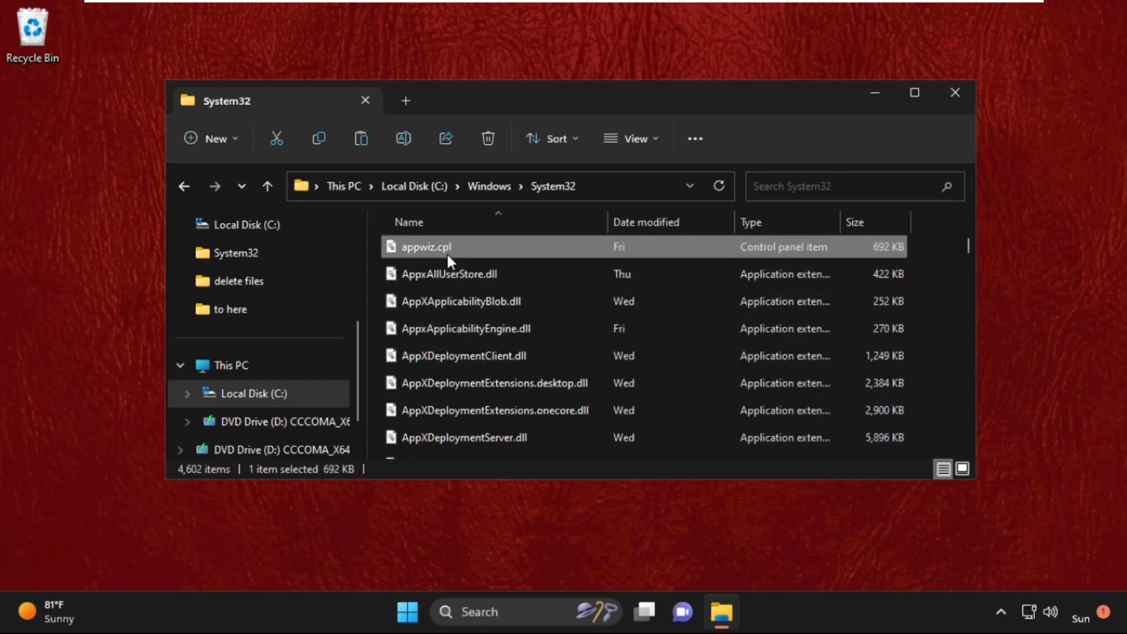
mouse_move(446, 259)
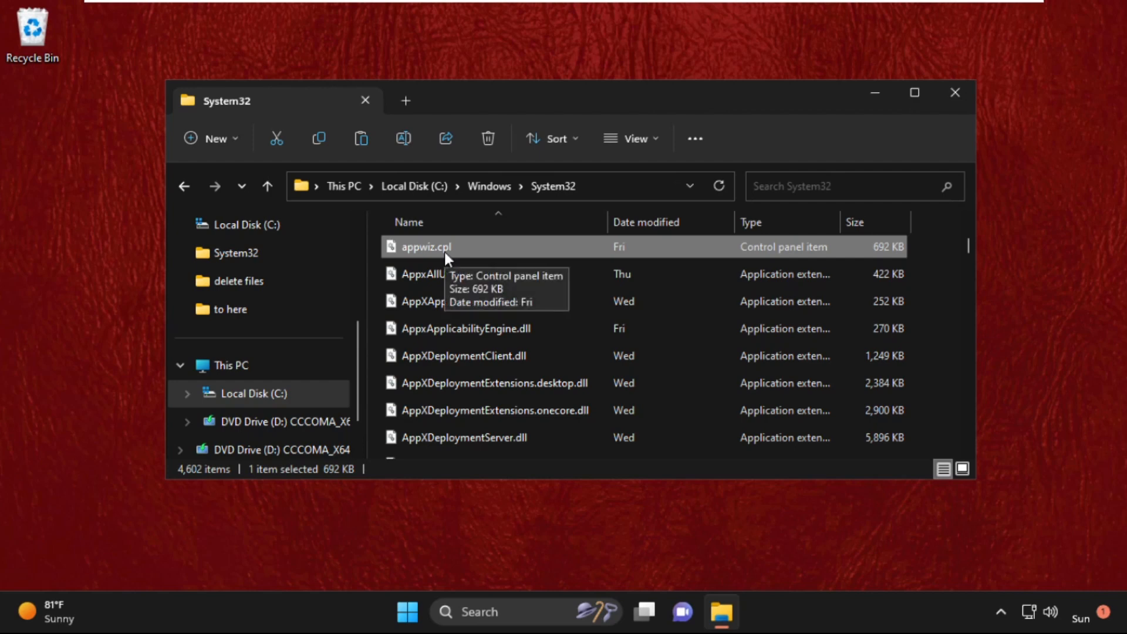
right_click(425, 246)
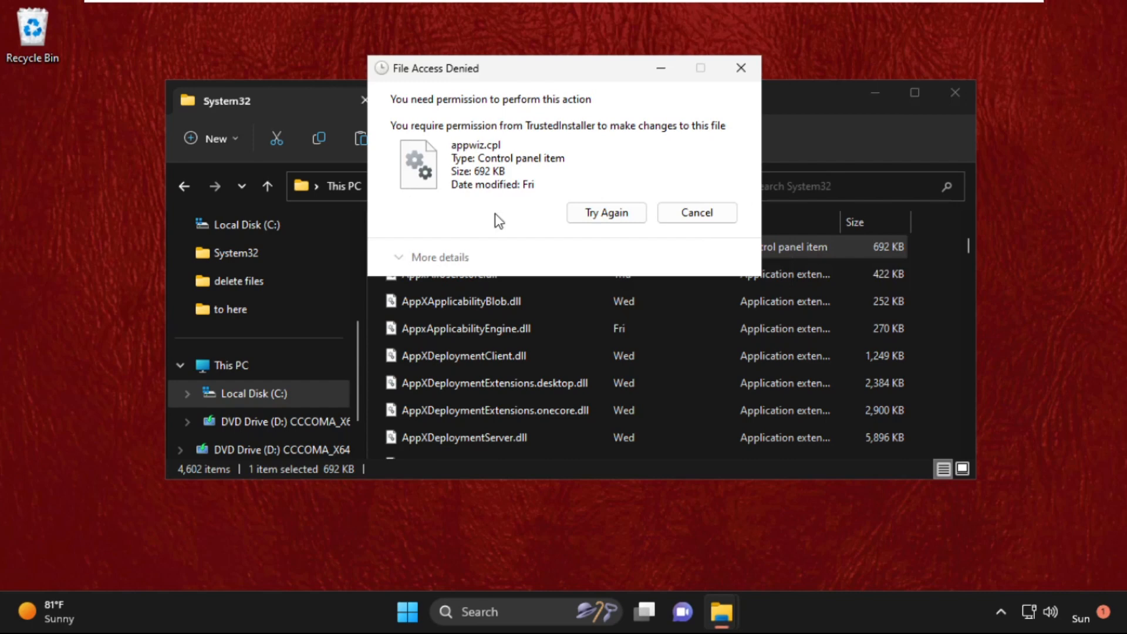
mouse_move(461, 120)
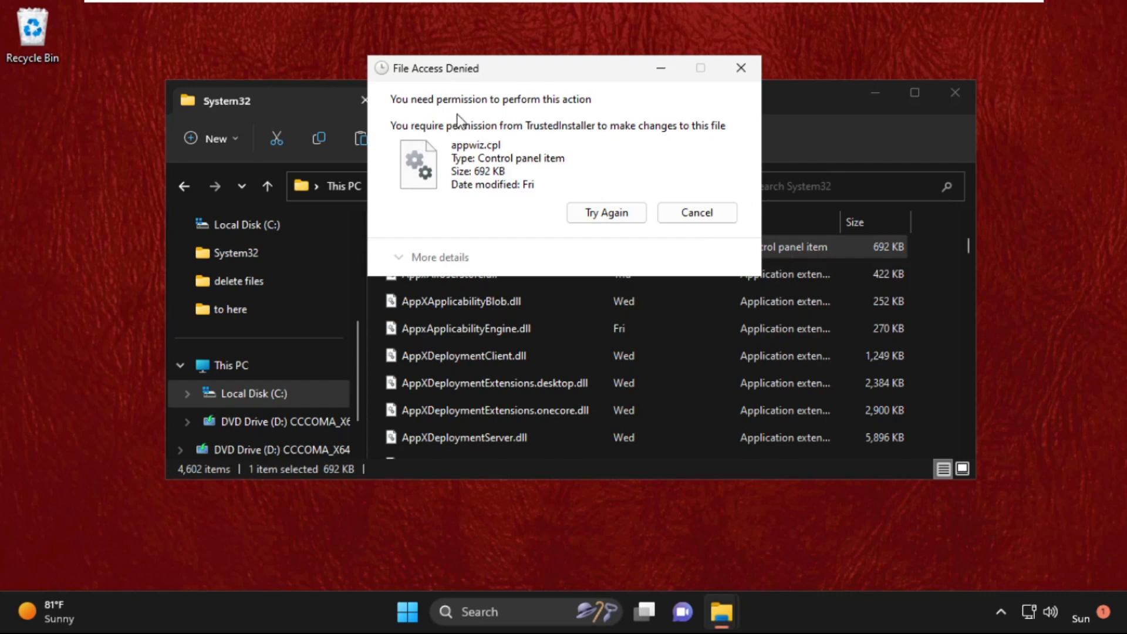
mouse_move(411, 112)
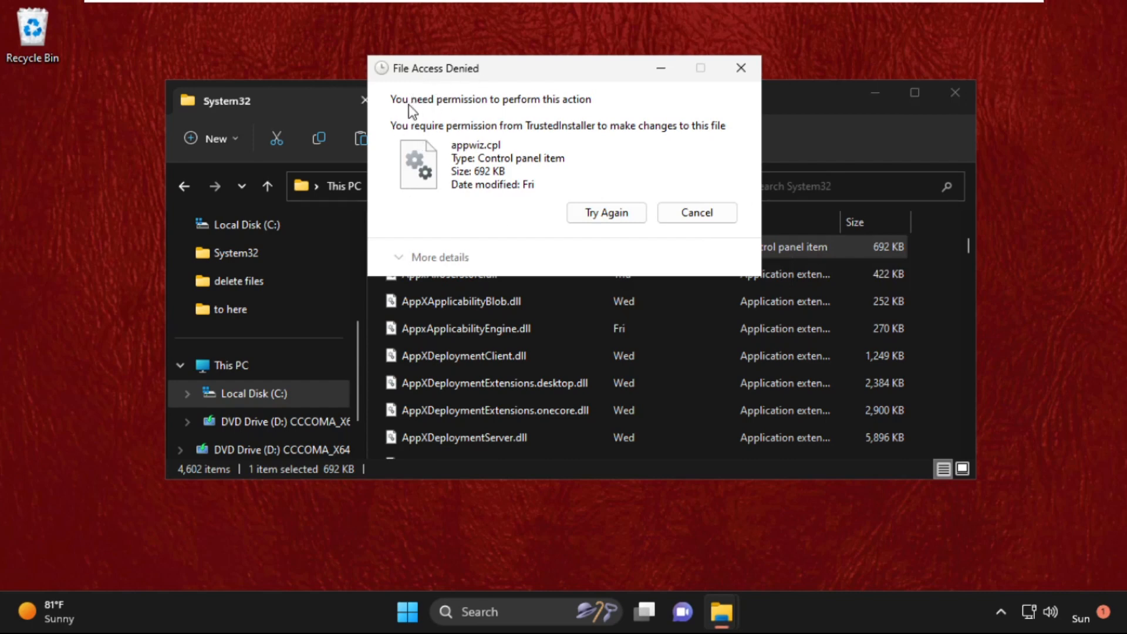
mouse_move(675, 238)
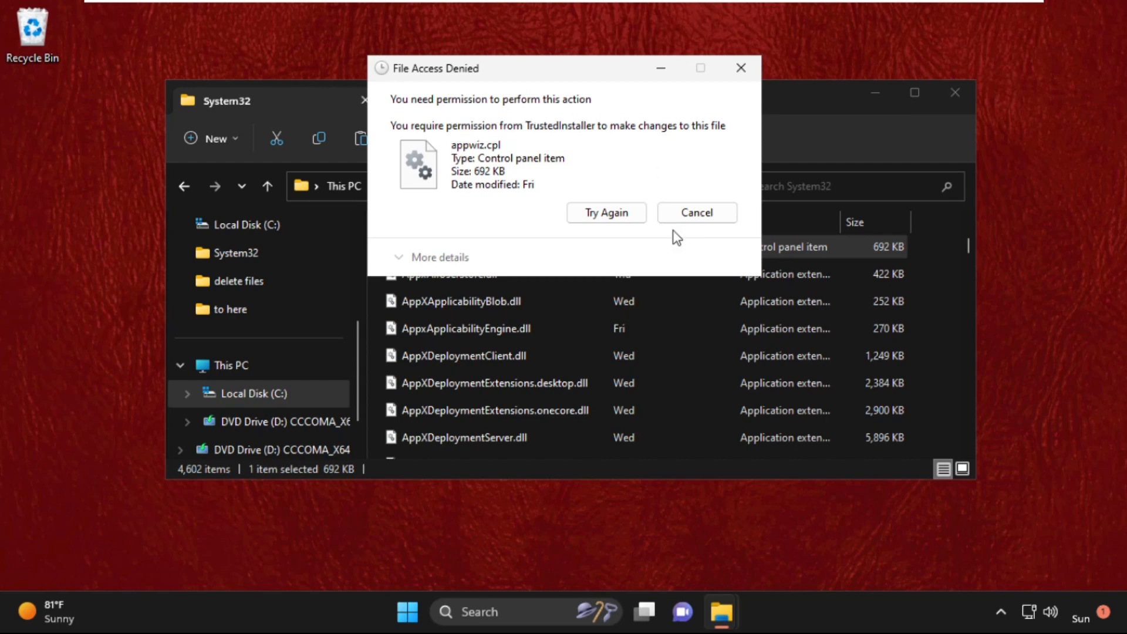
right_click(410, 247)
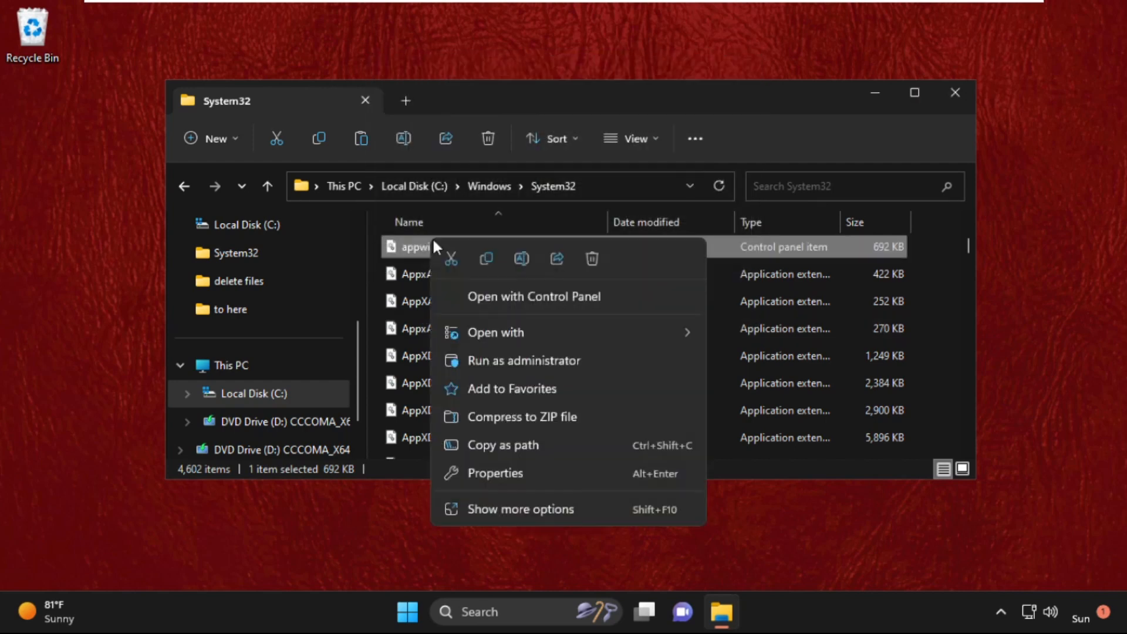
Open appwiz.cpl's Security tab, scroll to TrustedInstaller, and open Advanced settings
click(494, 473)
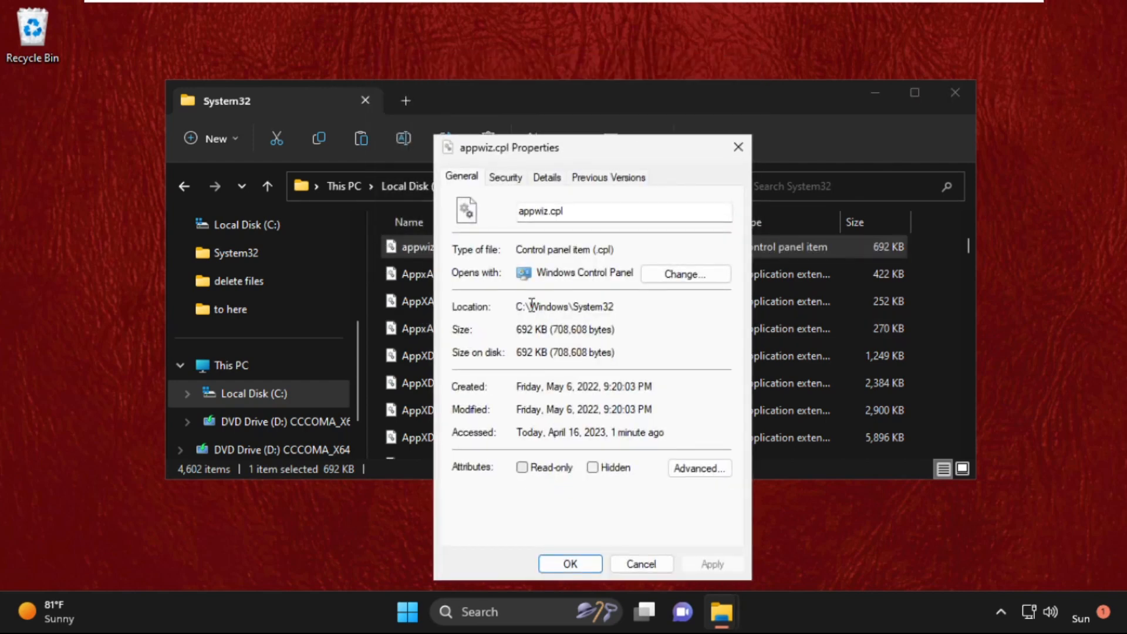
click(505, 177)
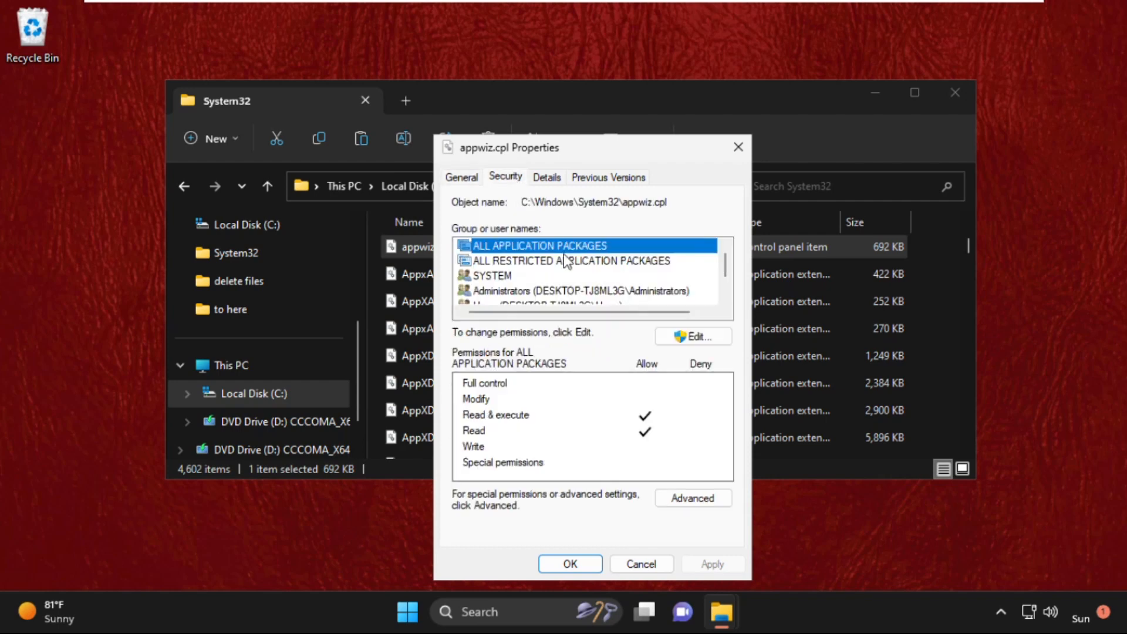
scroll(down, 3)
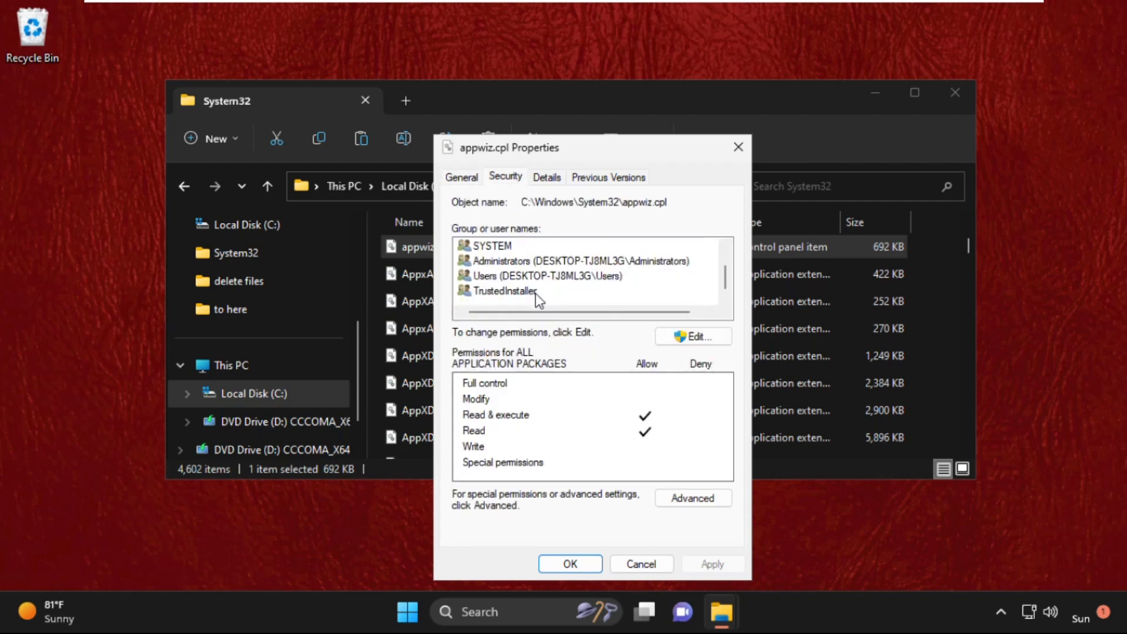
click(692, 497)
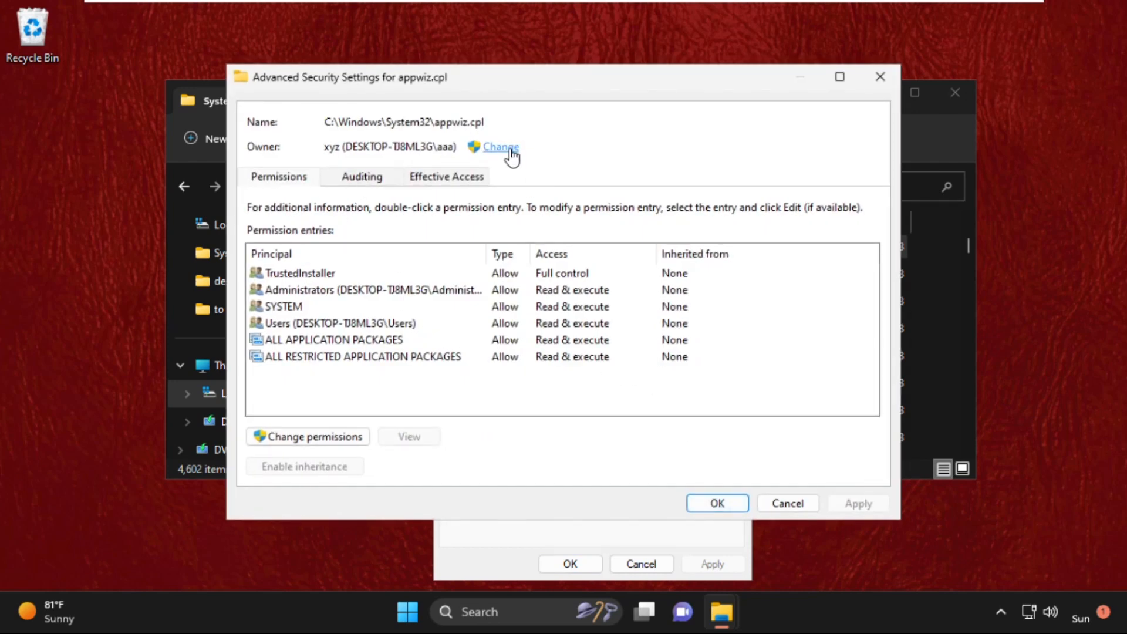
Search all users and select your own account as appwiz.cpl's owner
click(499, 147)
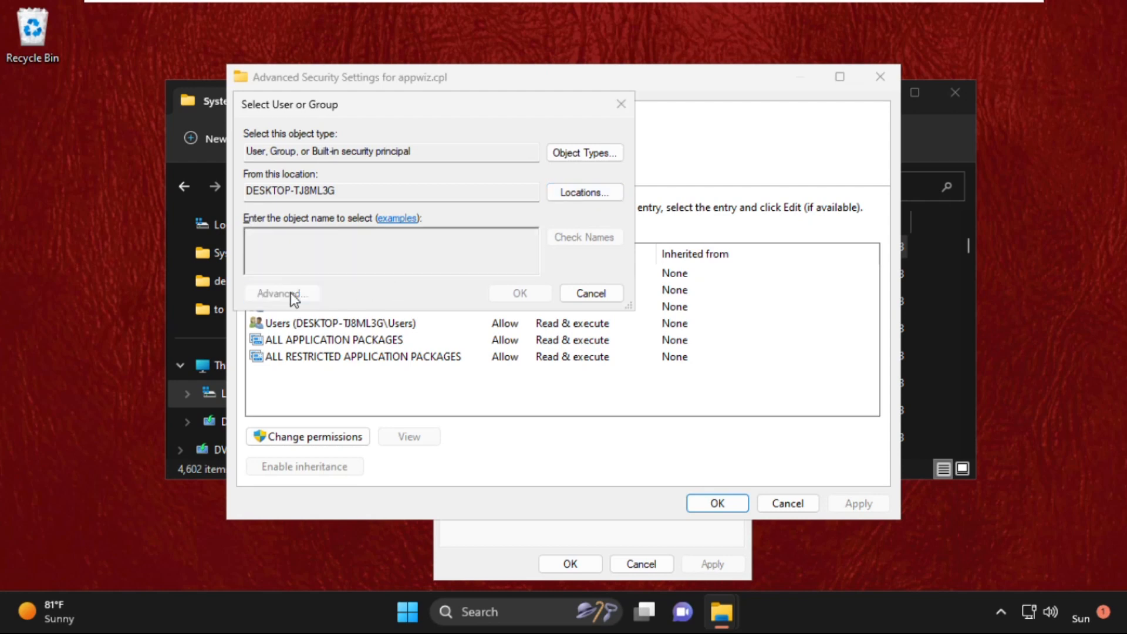
click(280, 294)
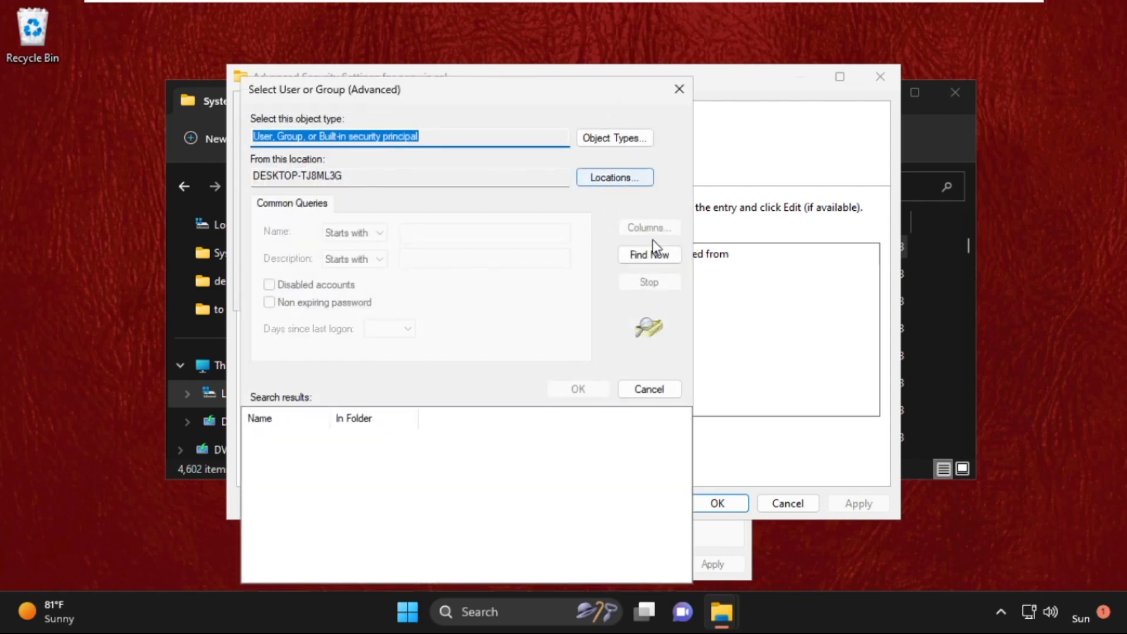
click(647, 254)
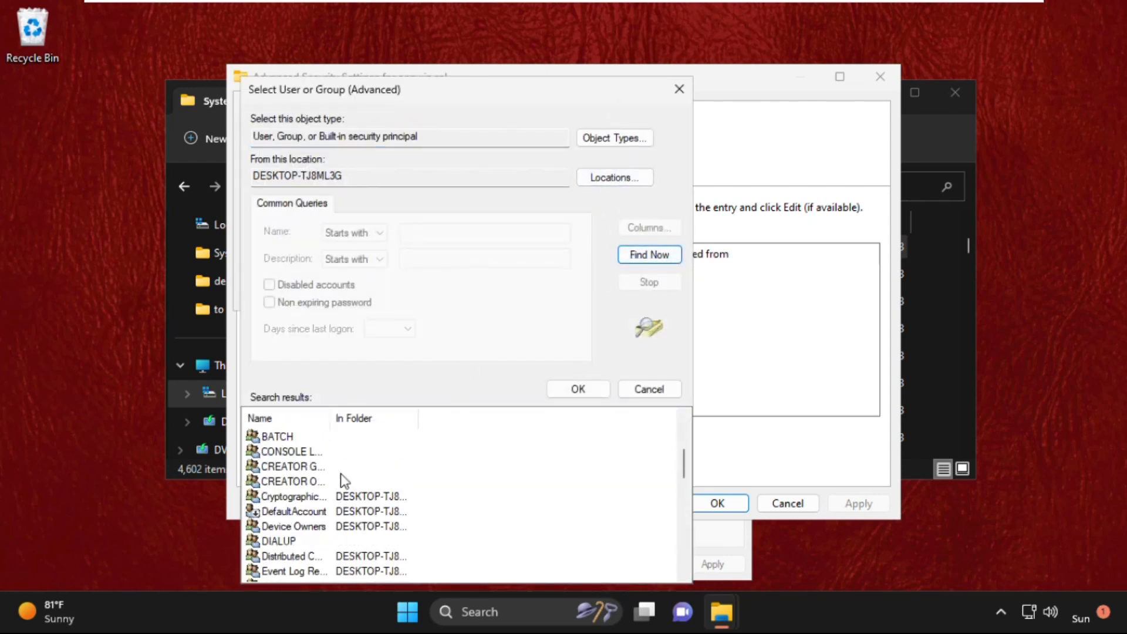
scroll(down, 3)
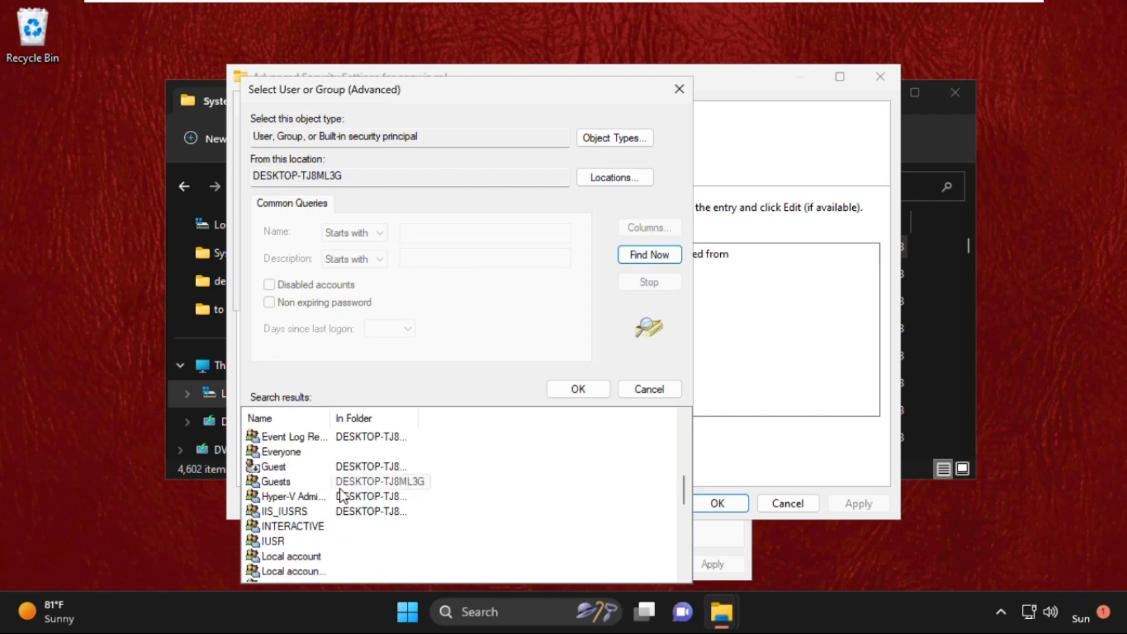
scroll(down, 3)
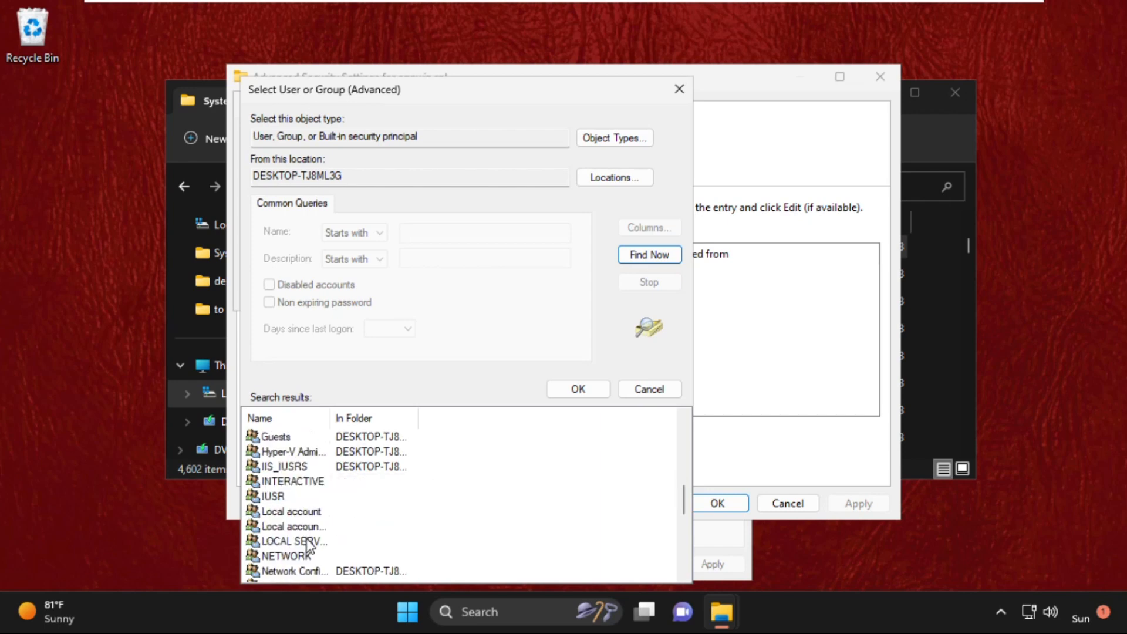
scroll(down, 3)
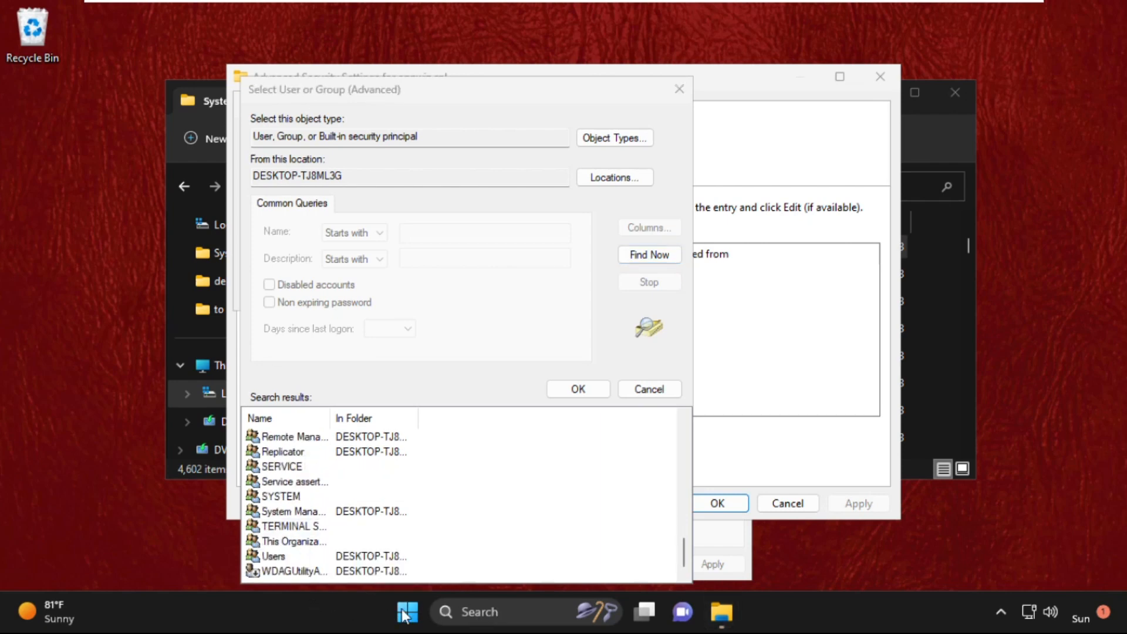
click(407, 611)
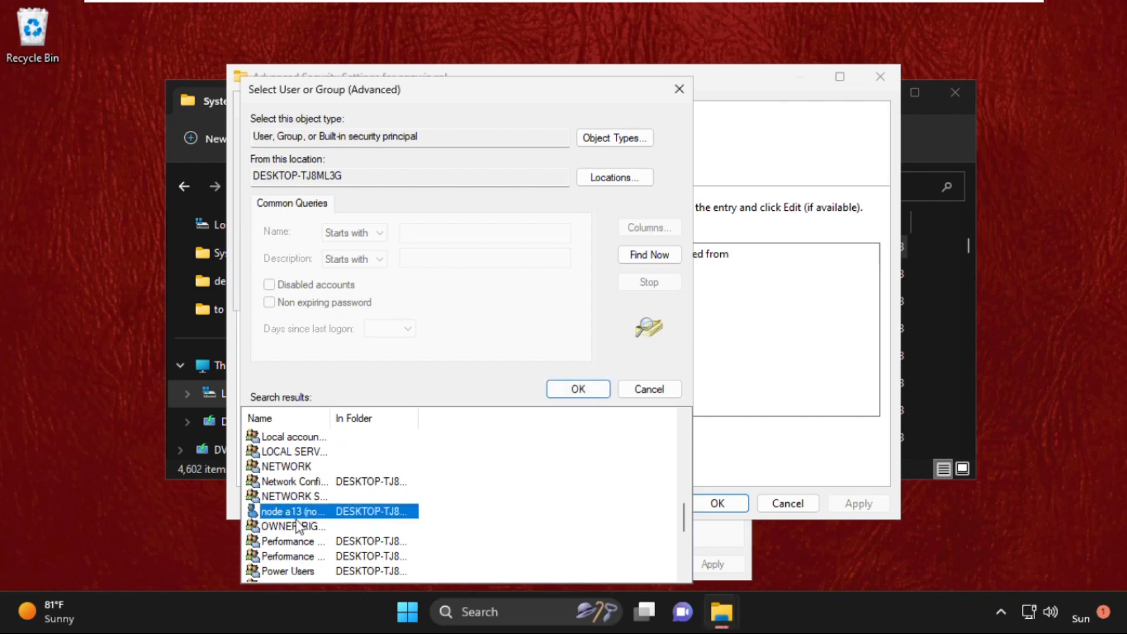
double_click(291, 511)
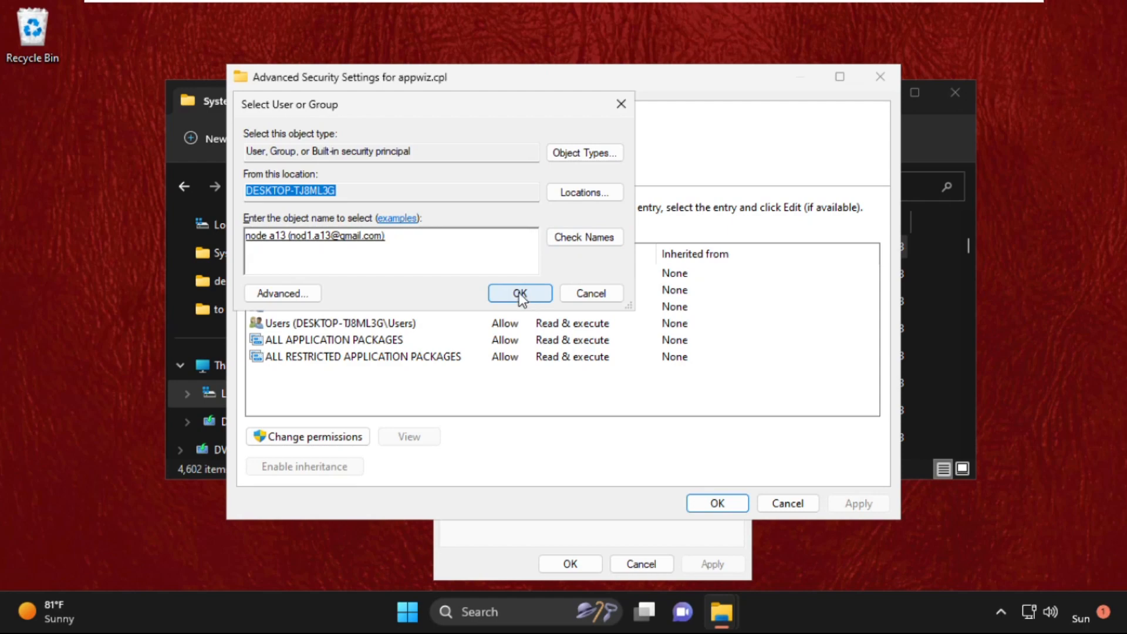
click(519, 293)
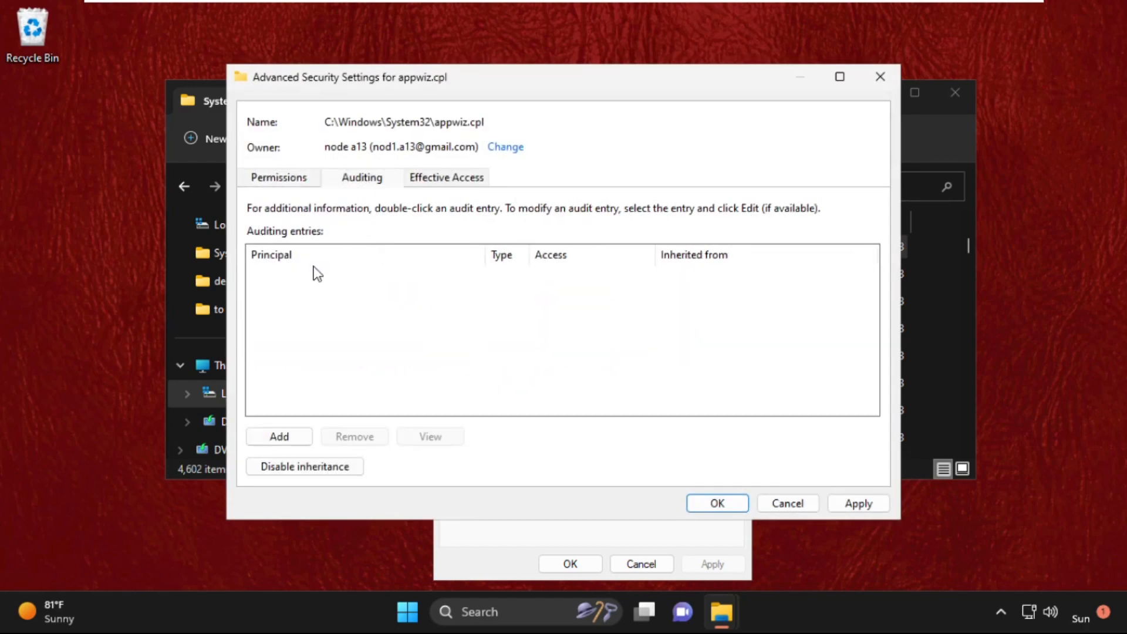
mouse_move(317, 320)
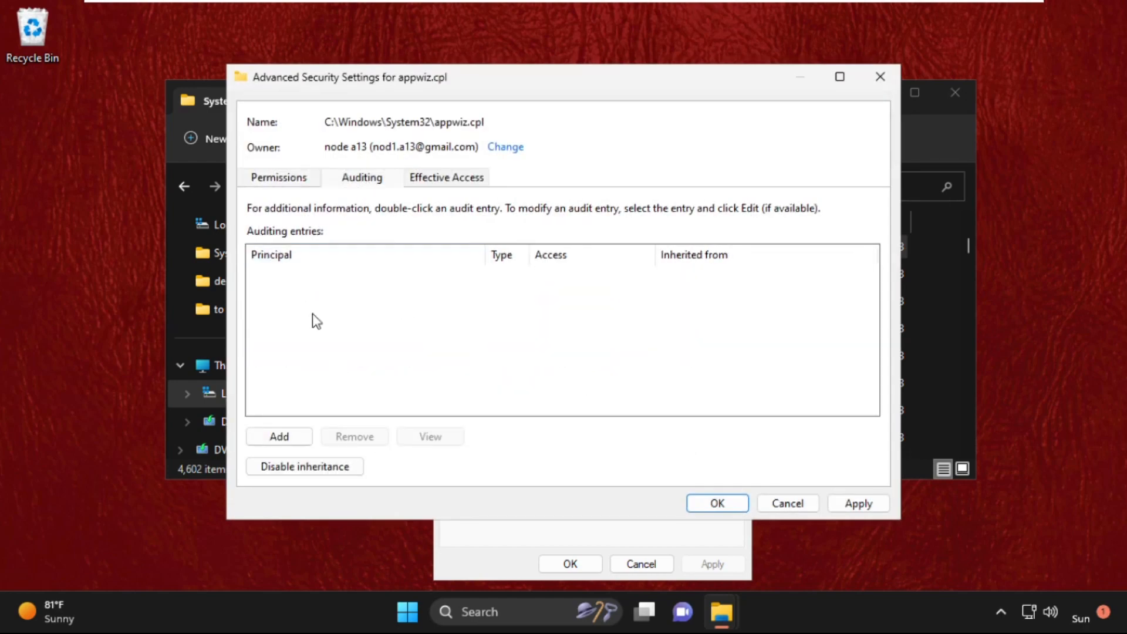
mouse_move(762, 486)
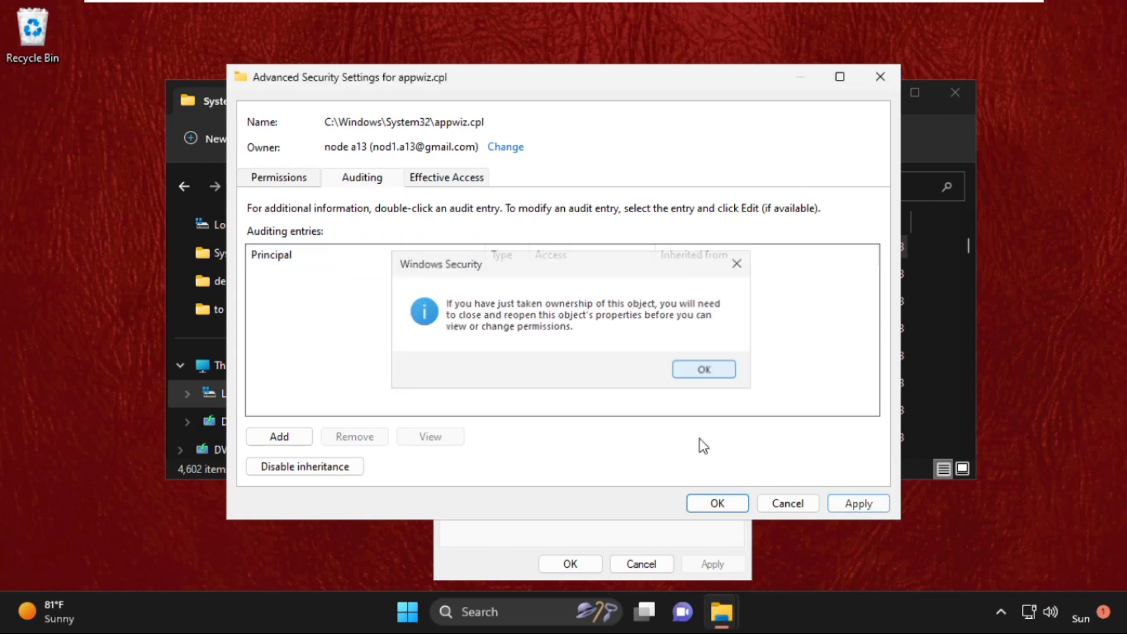
Dismiss the Windows Security notice about reopening the properties
click(702, 368)
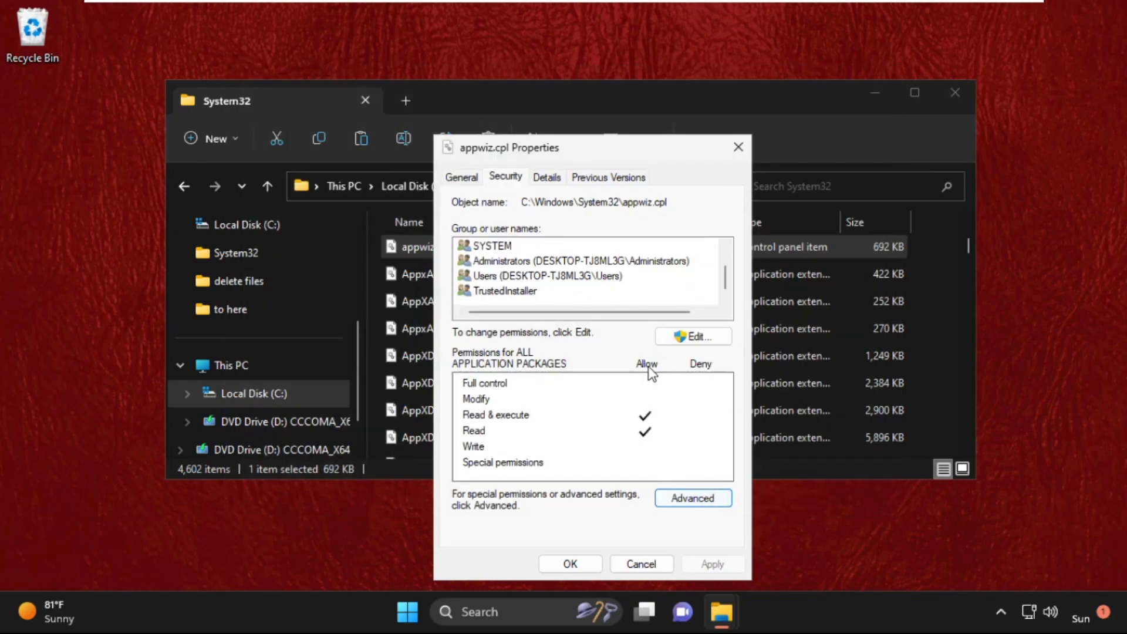
Deny TrustedInstaller full control of appwiz.cpl, accept the warning, and close File Explorer
click(692, 337)
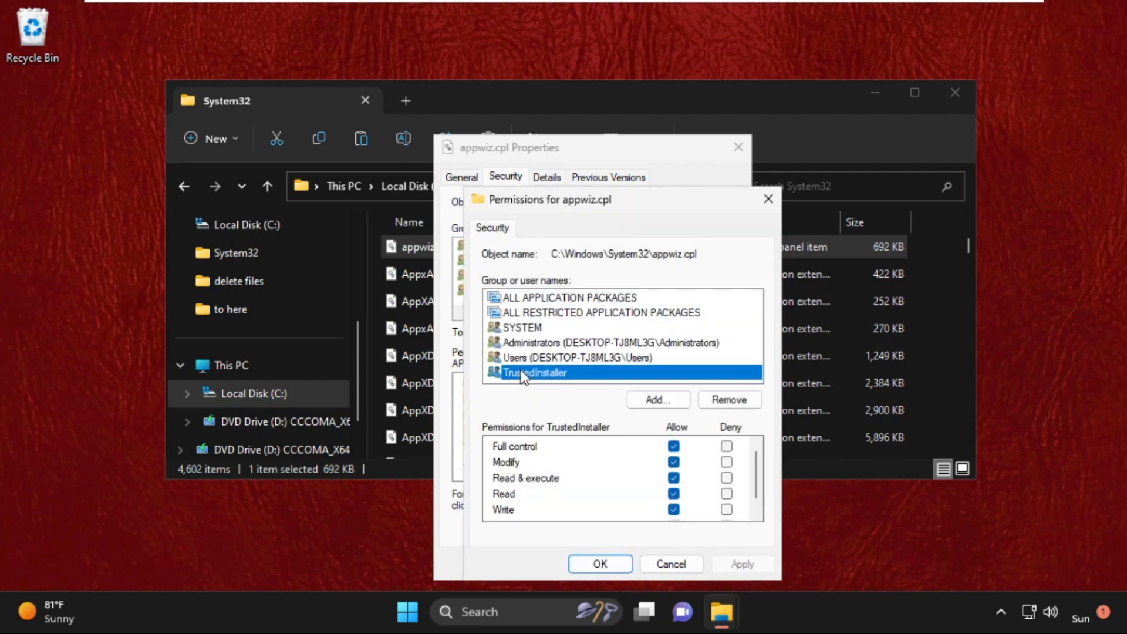
click(726, 446)
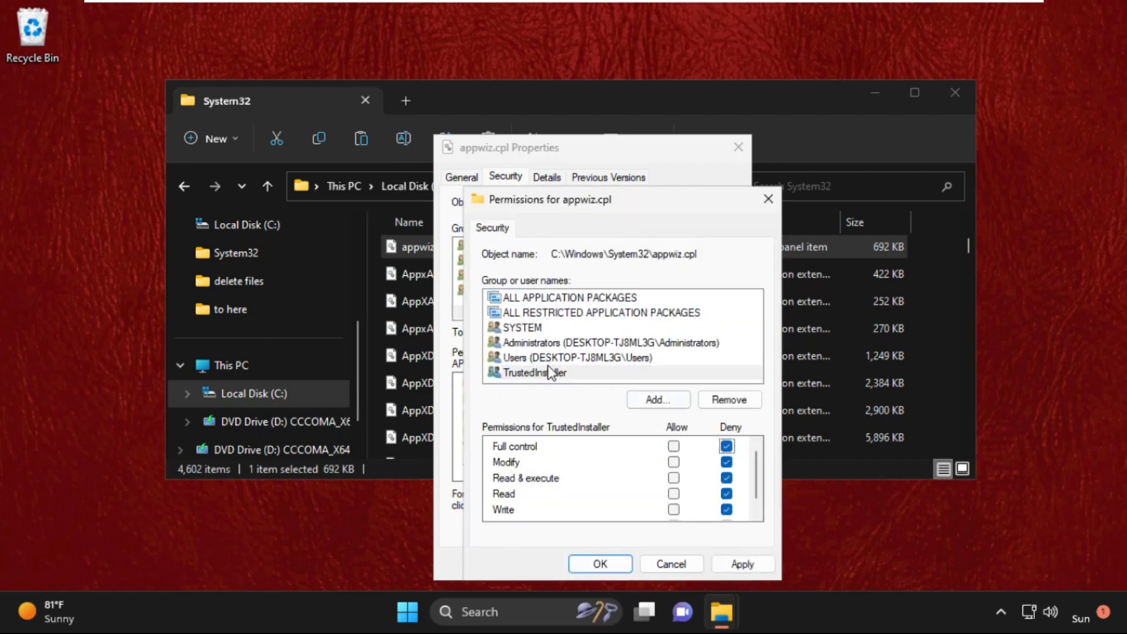
click(577, 357)
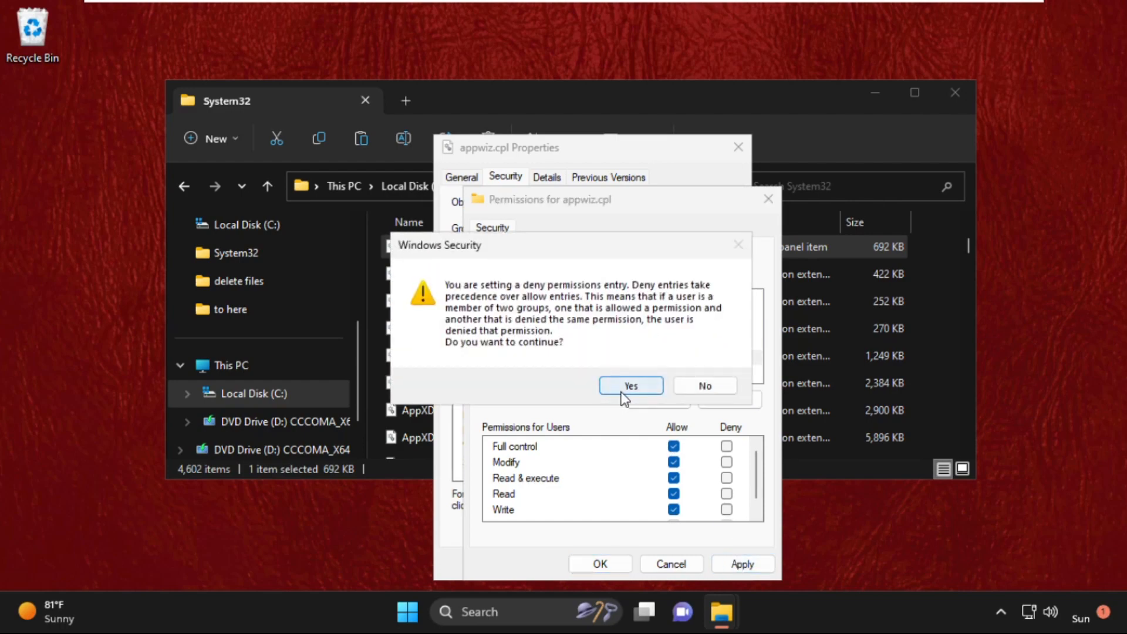
click(630, 387)
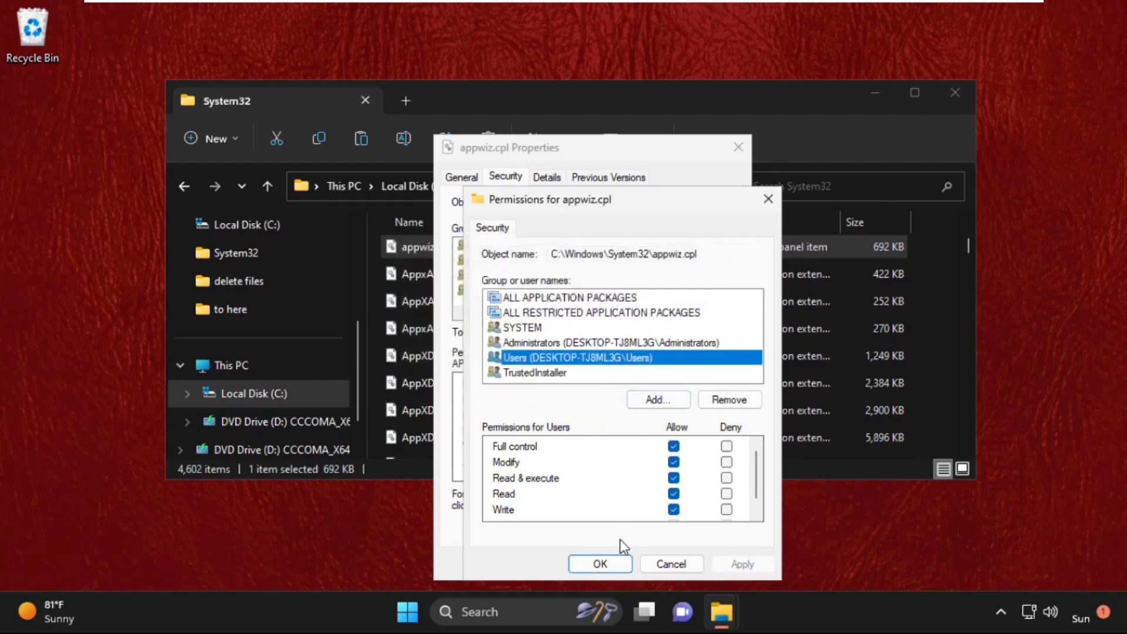
click(600, 564)
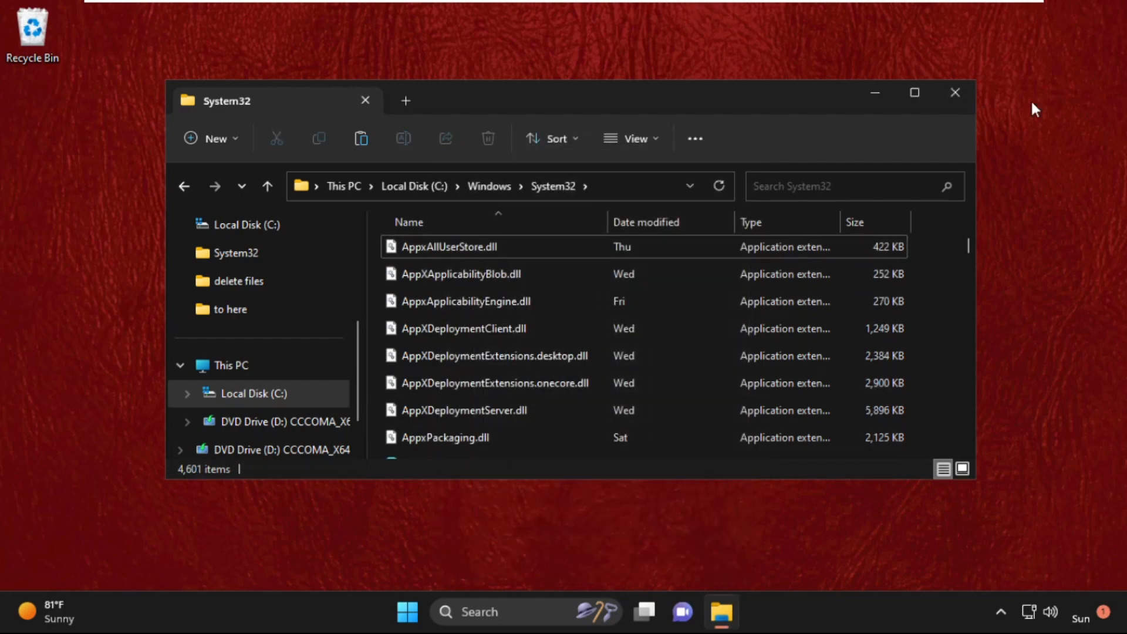
click(955, 93)
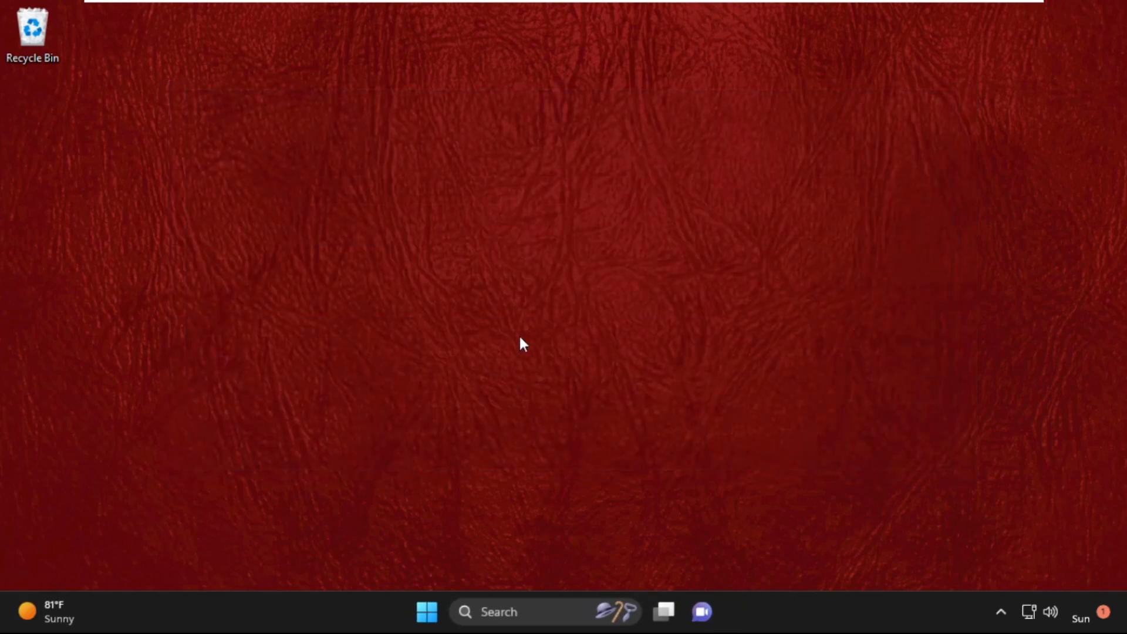
mouse_move(518, 344)
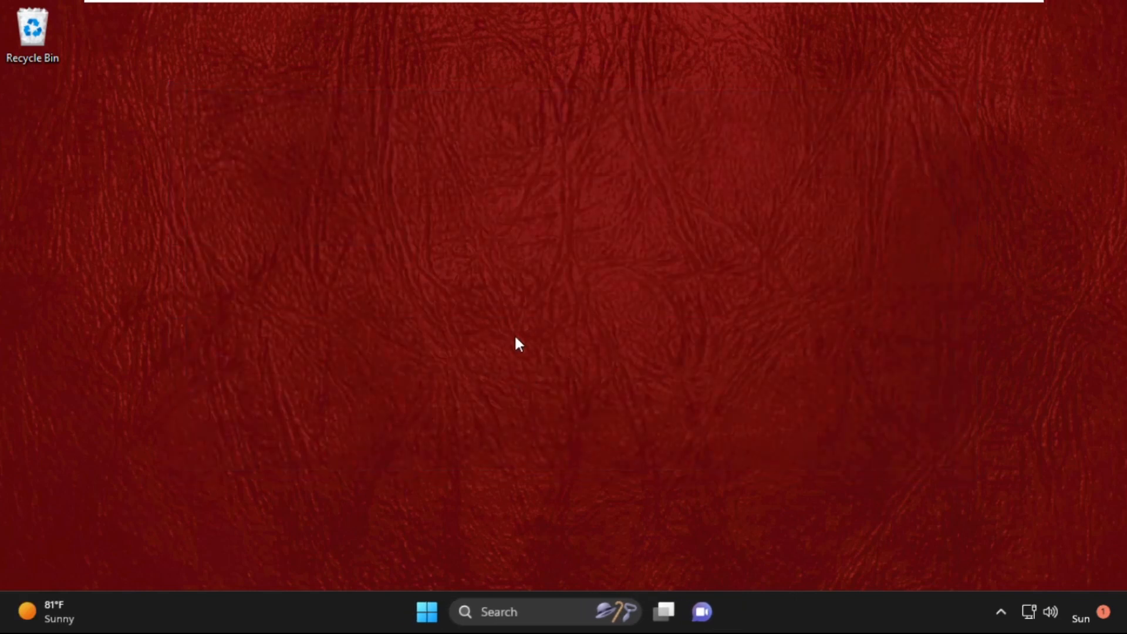
mouse_move(574, 198)
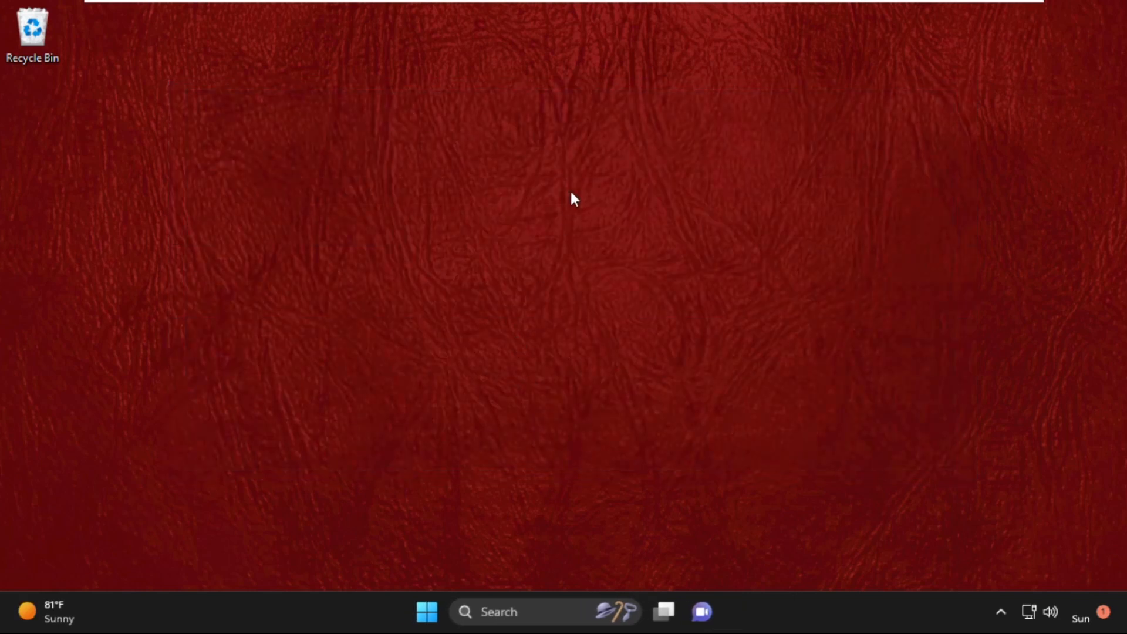